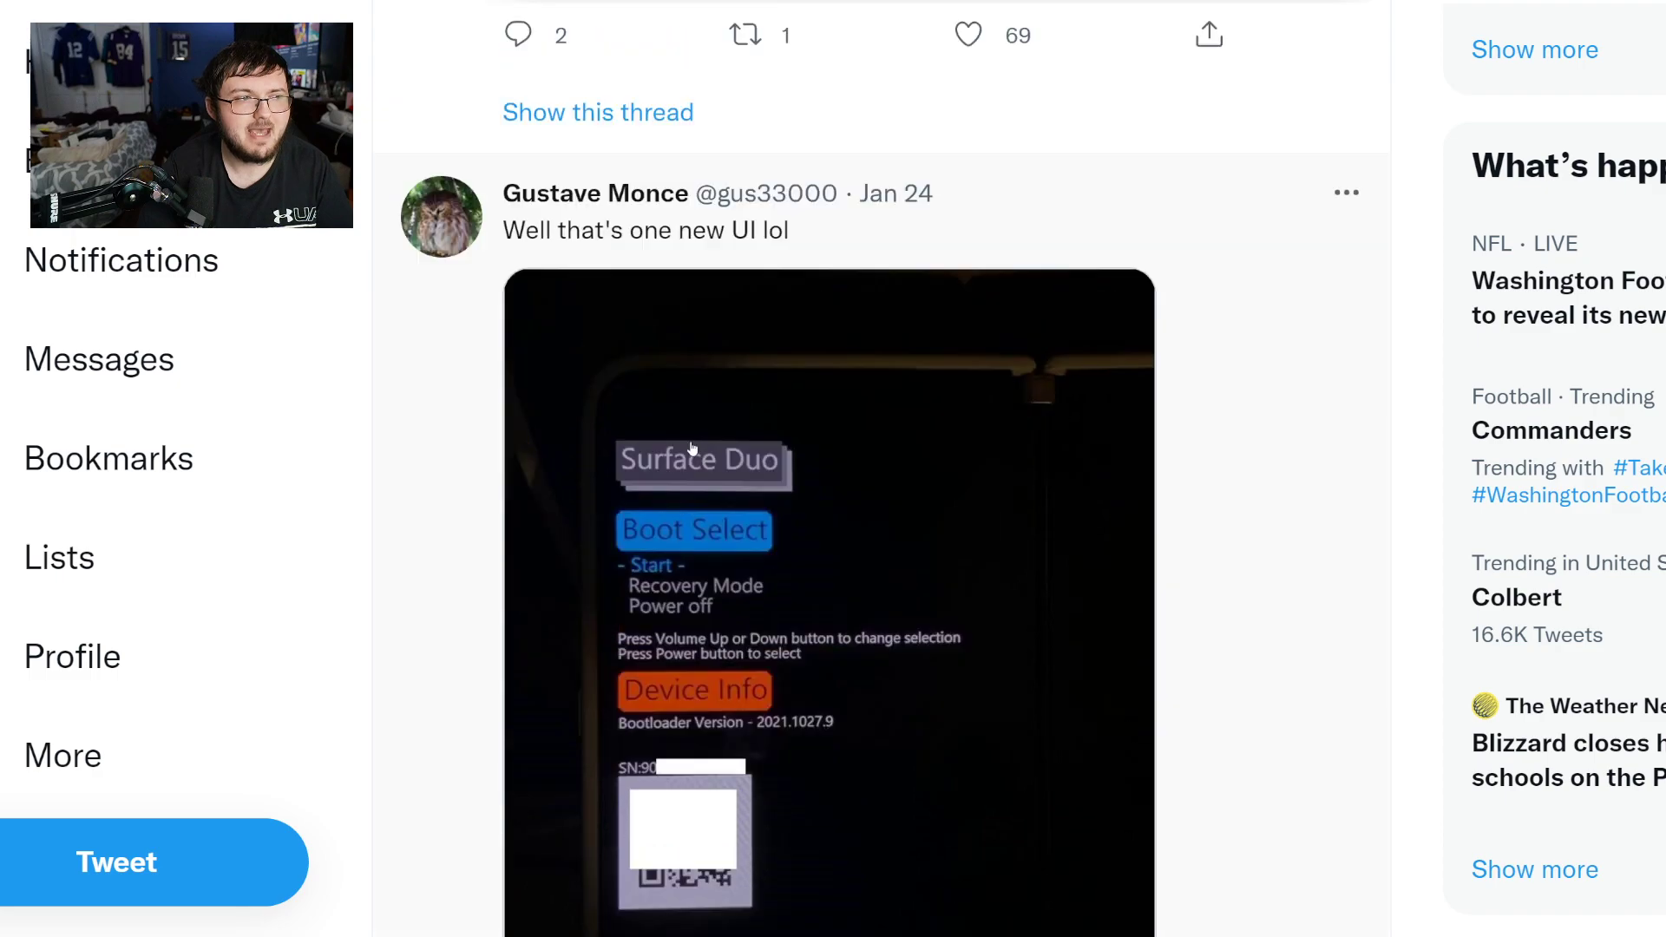
Step: Move past the Jan 29 KDNET USB-EEM post to the Jan 30 bootmgr KDNET post
{"action": "scroll", "scroll_direction": "down", "scroll_amount": 3}
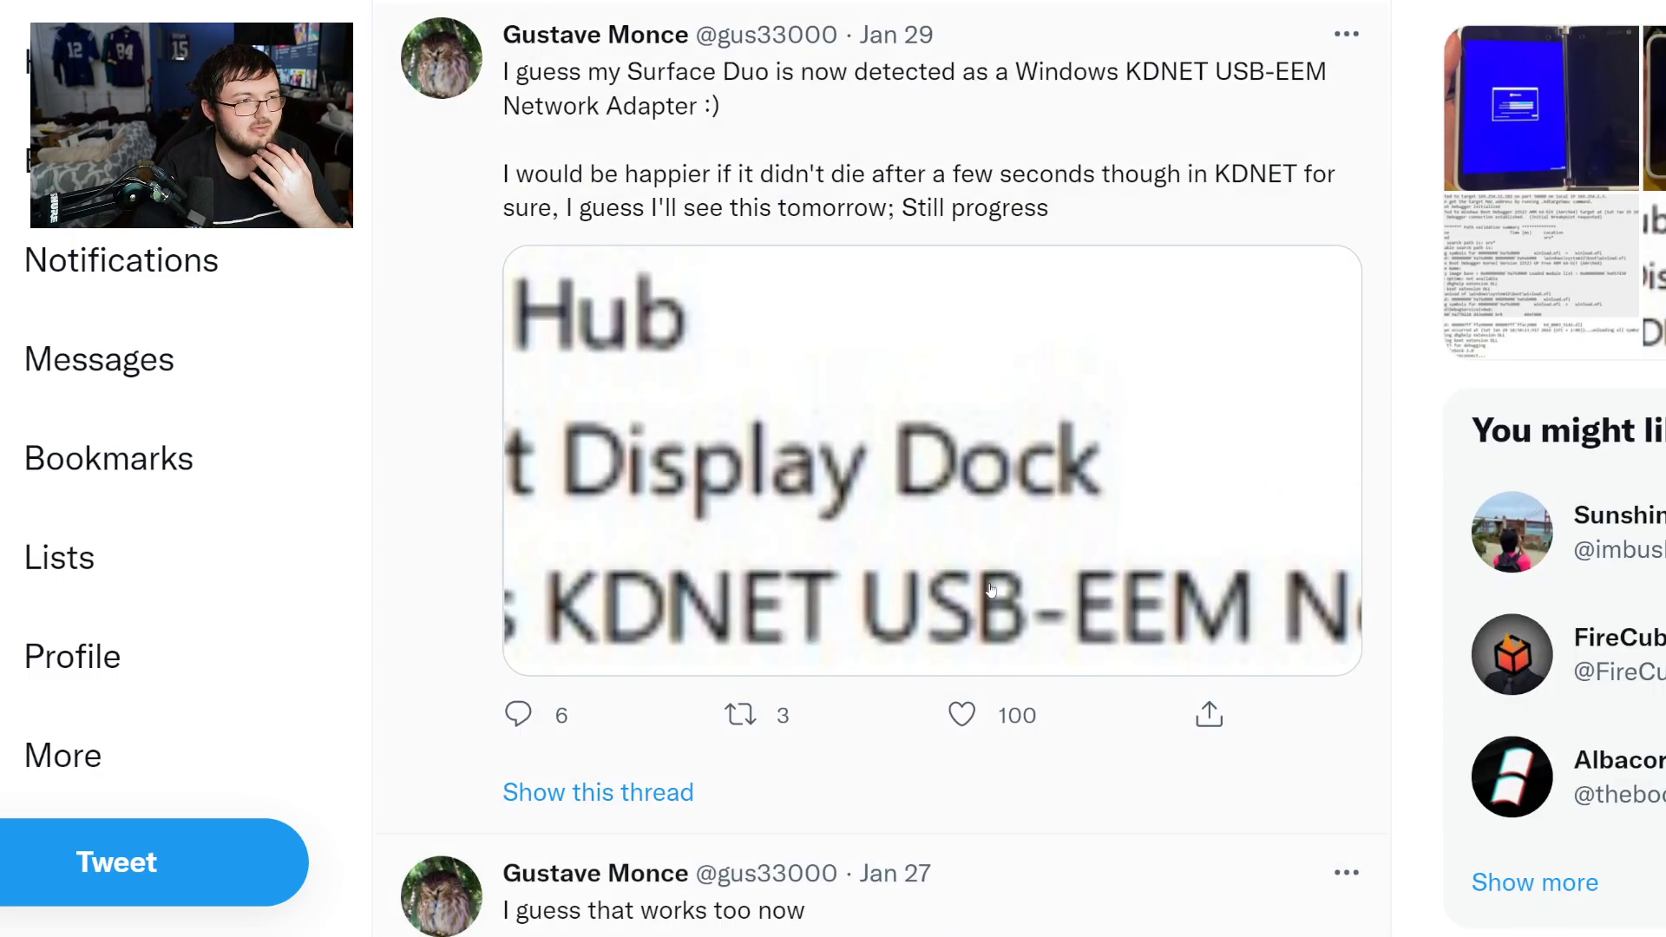
{"action": "scroll", "scroll_direction": "down", "scroll_amount": 3}
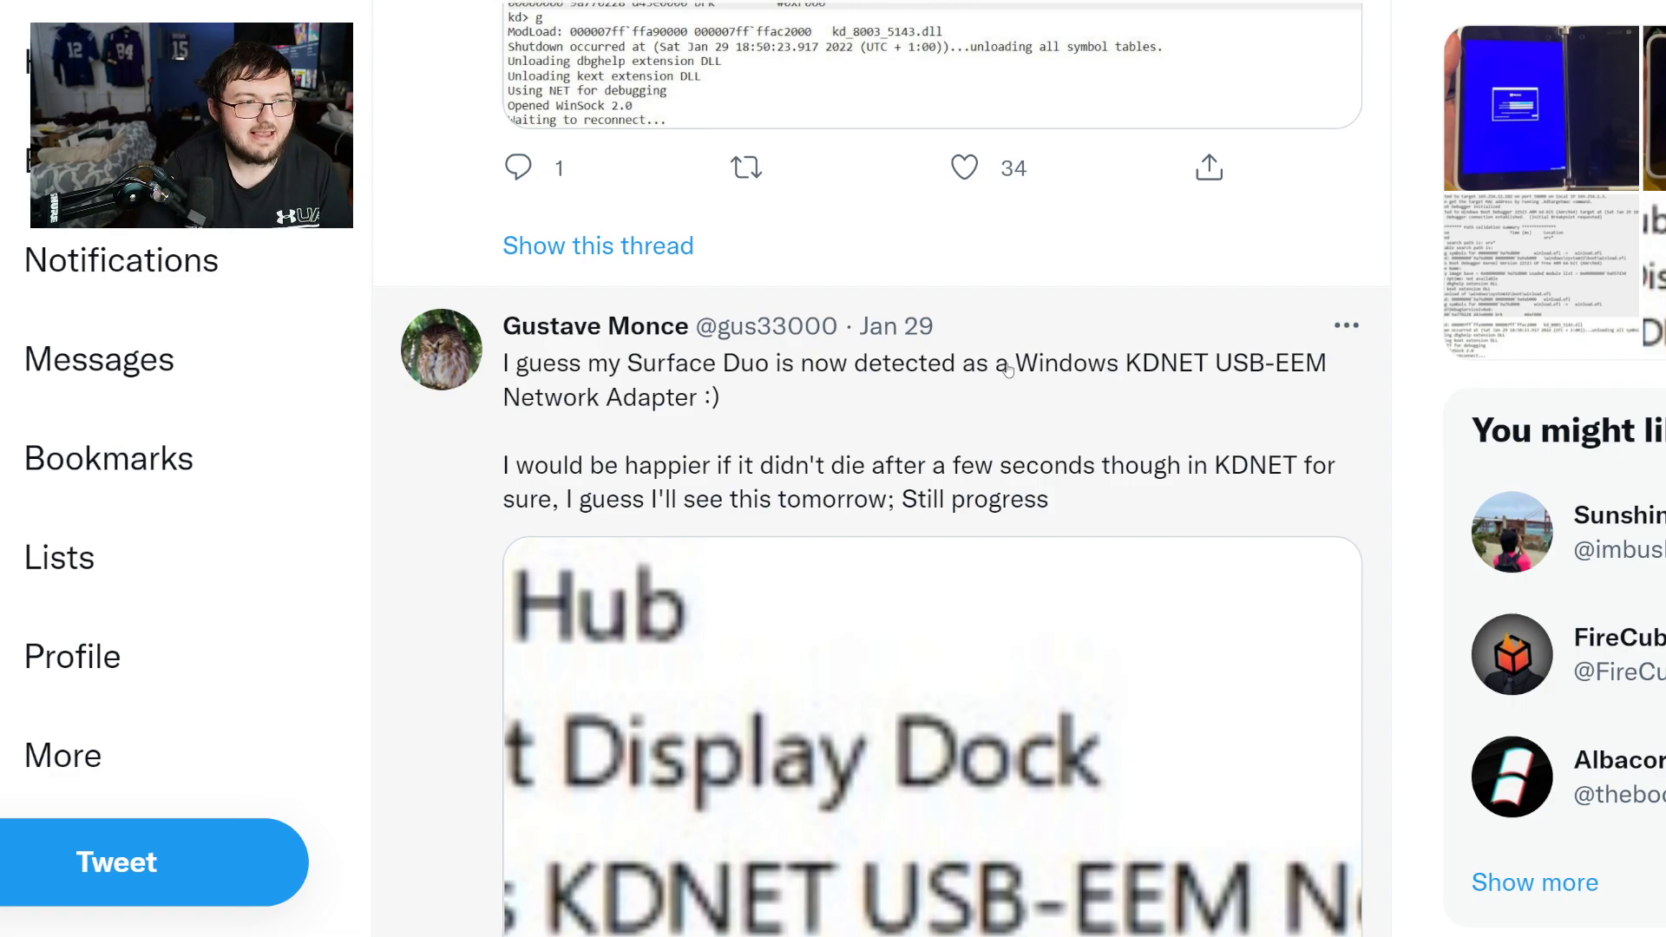
{"action": "left_click_drag", "start_coordinate": [1012, 363], "coordinate": [719, 397]}
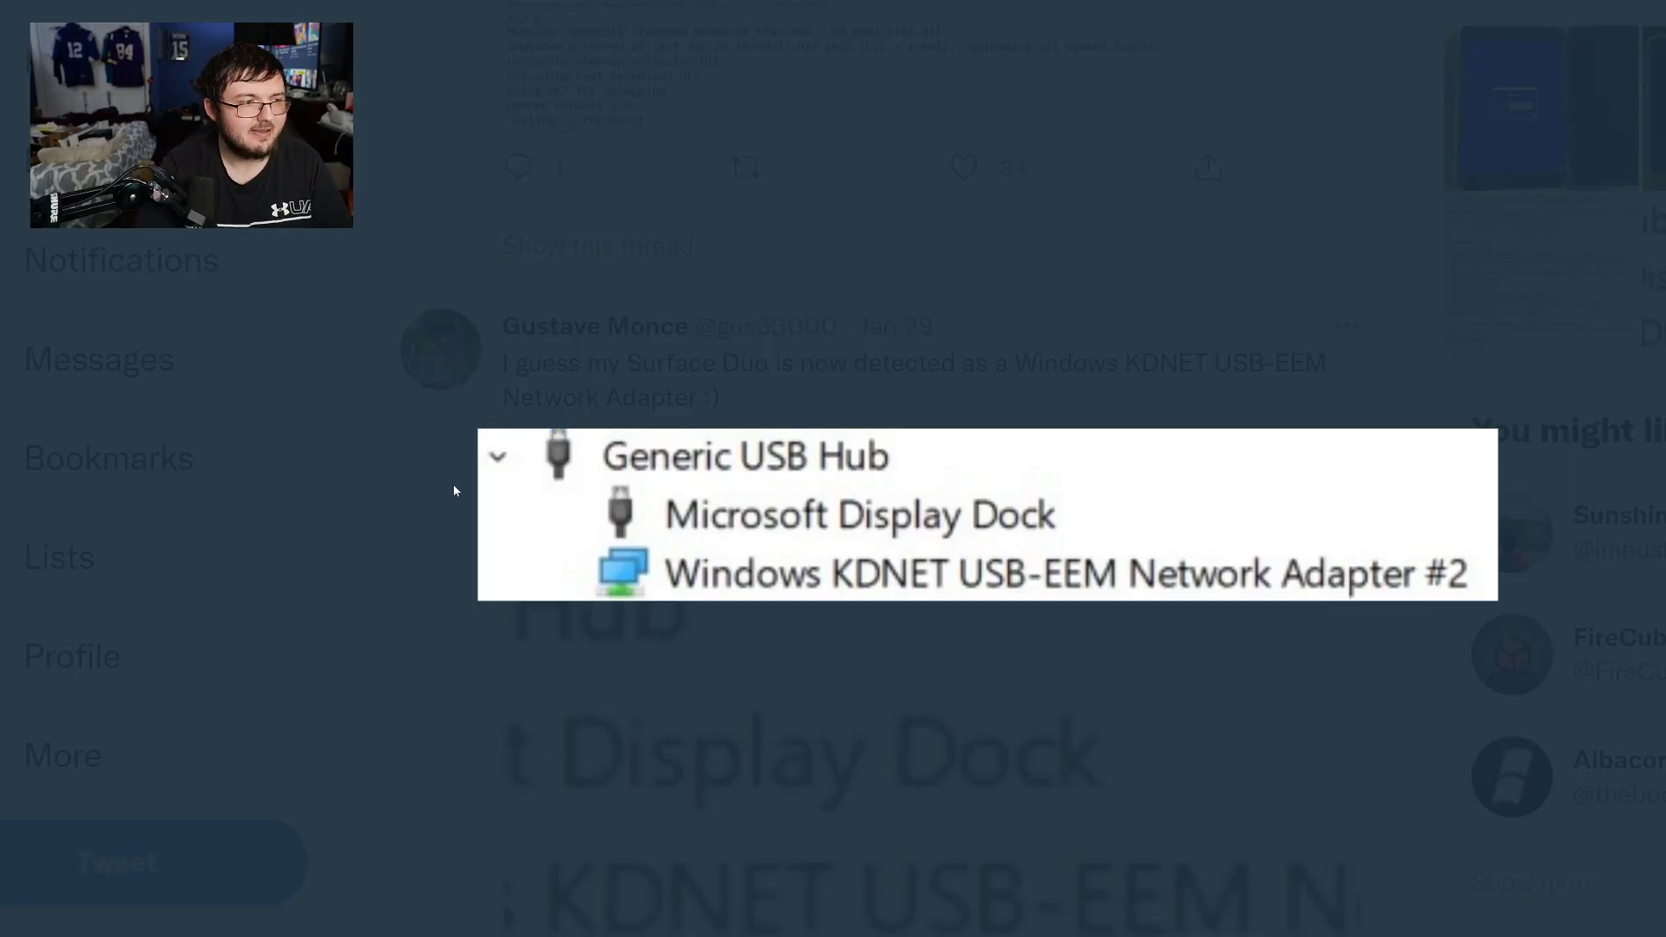
{"action": "mouse_move", "coordinate": [824, 525]}
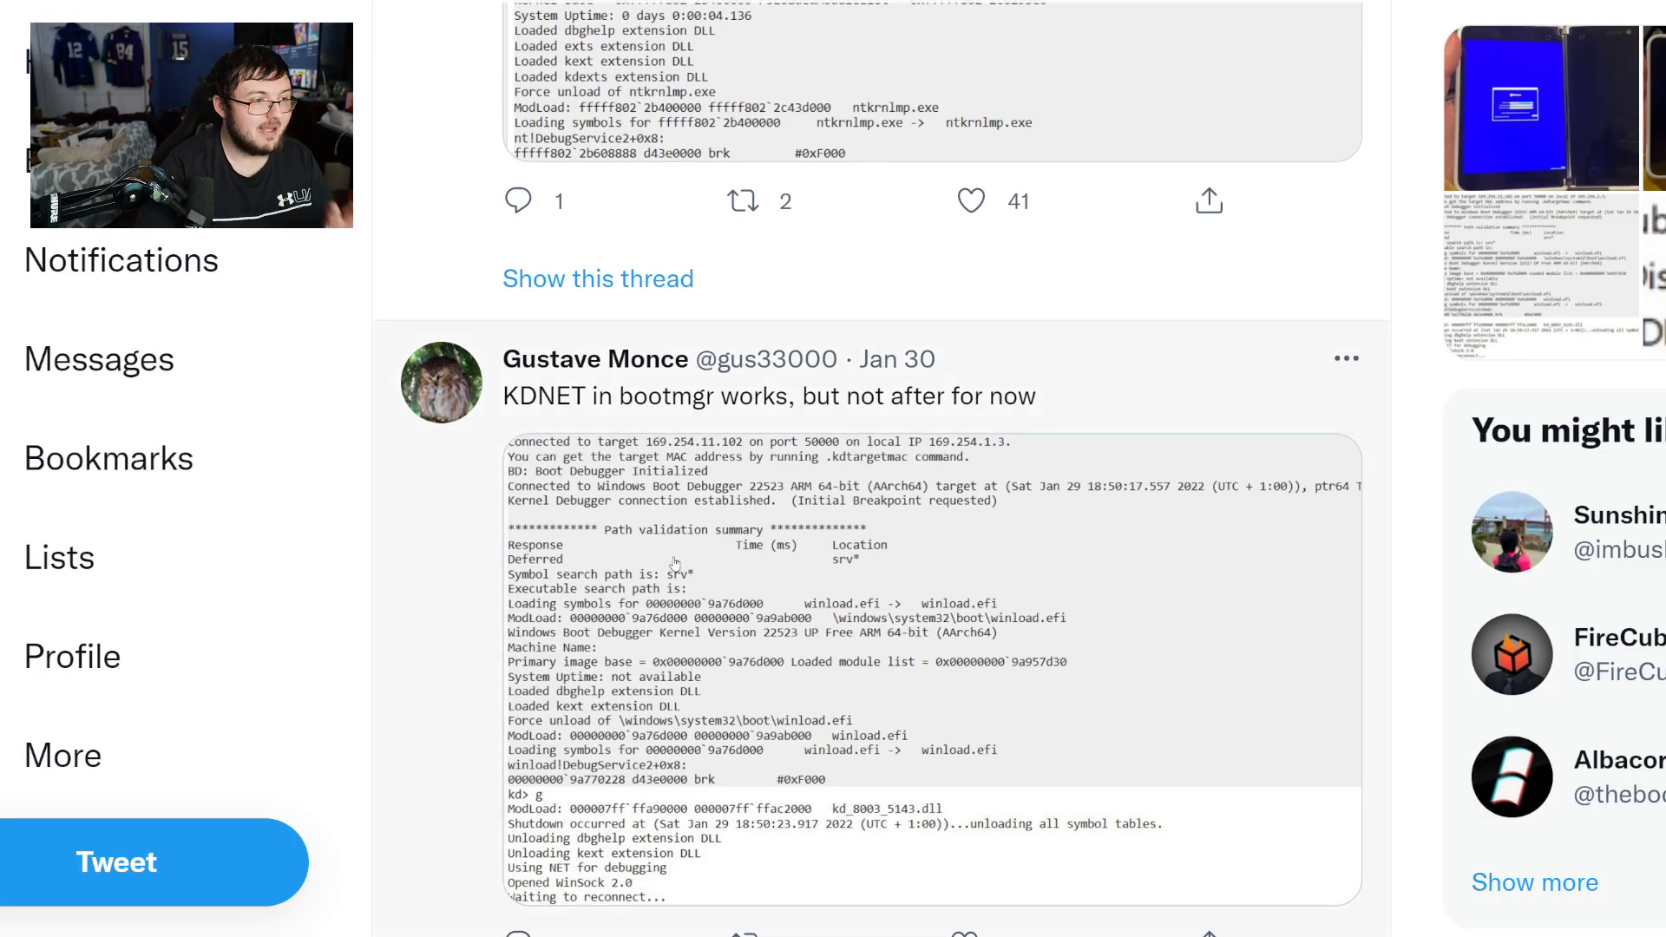
{"action": "mouse_move", "coordinate": [760, 572]}
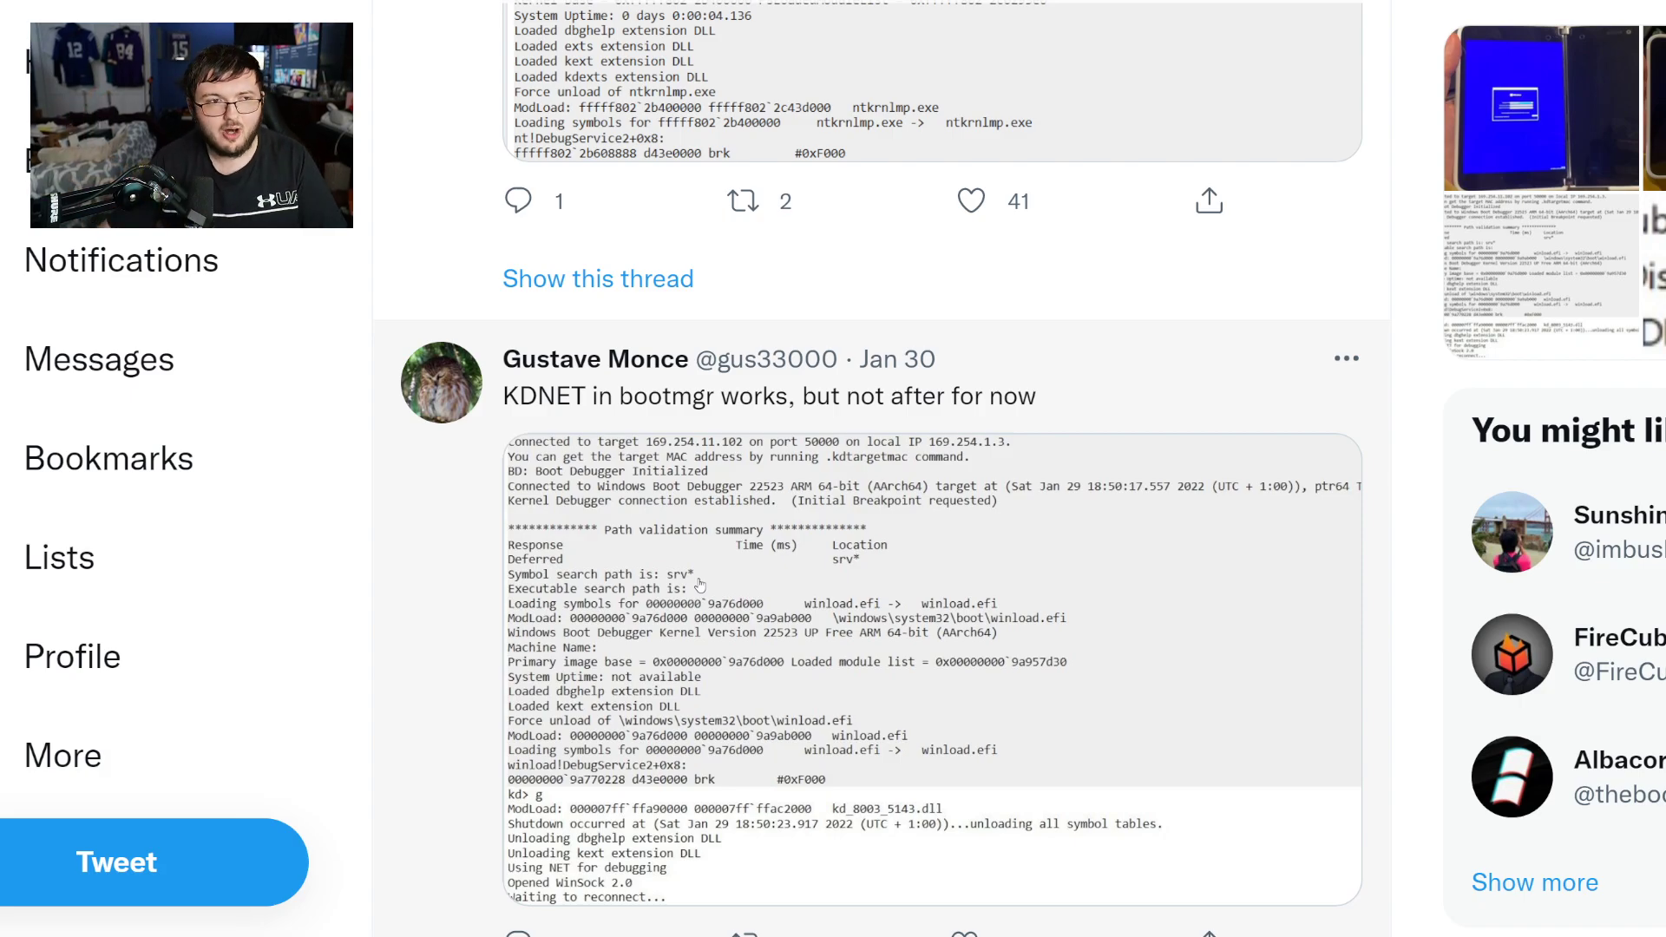
Step: Open the Feb 1 tweet showing Windows setup's language screen on the Surface Duo
{"action": "scroll", "scroll_direction": "down", "scroll_amount": 3}
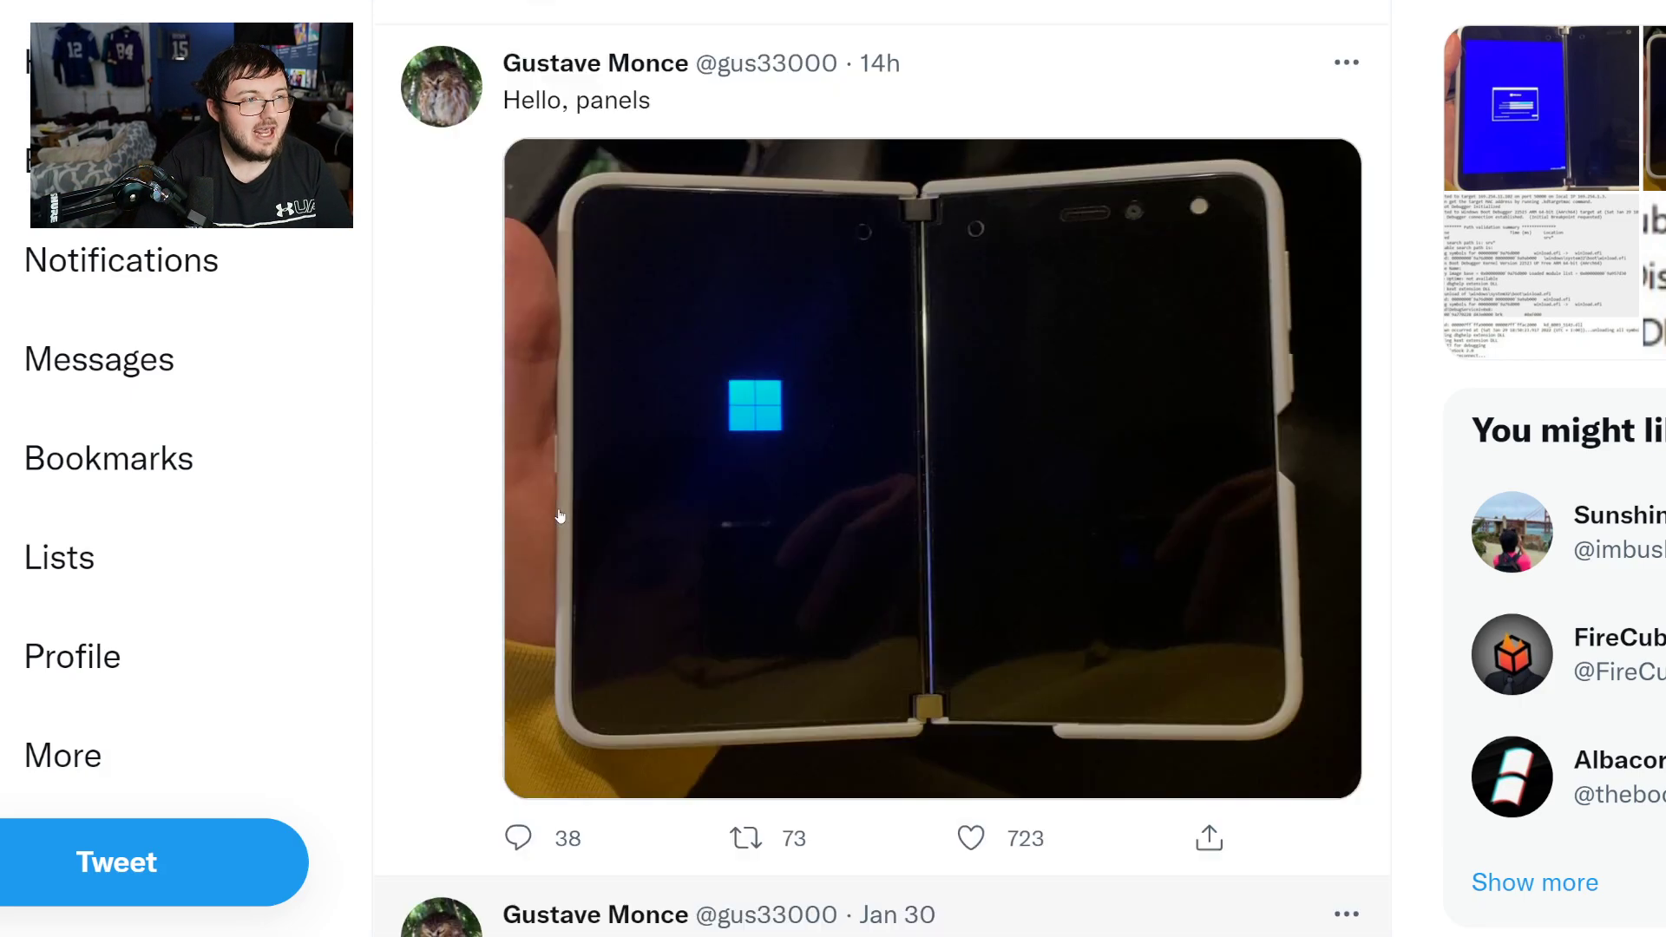
{"action": "left_click", "coordinate": [932, 470]}
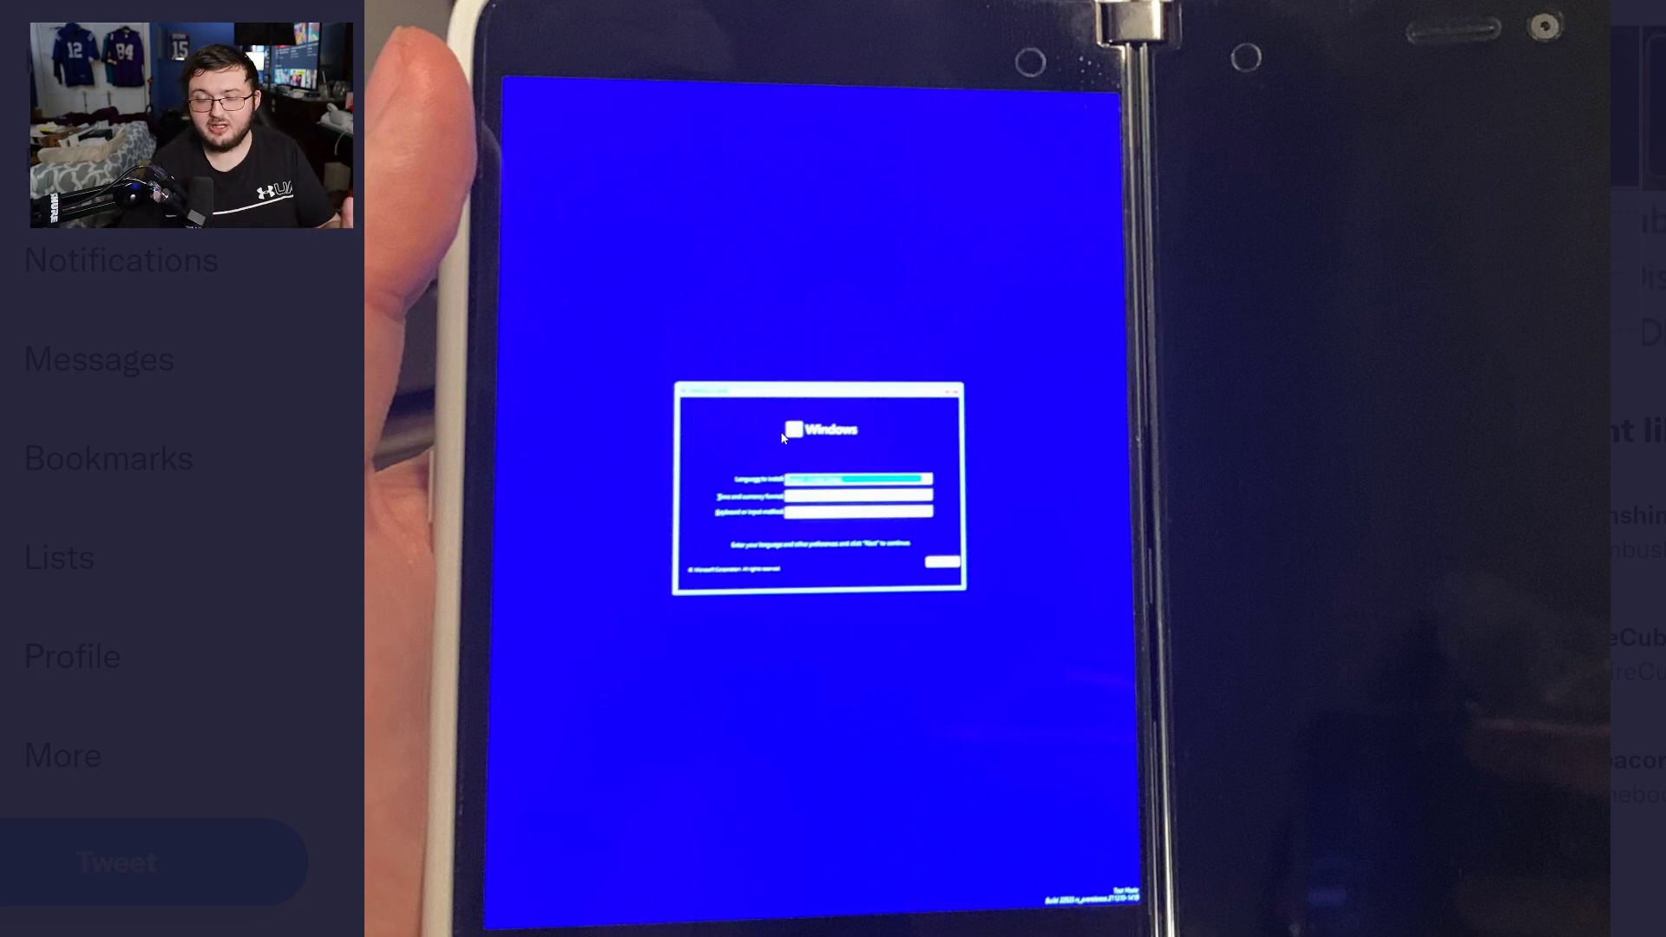
{"action": "mouse_move", "coordinate": [910, 609]}
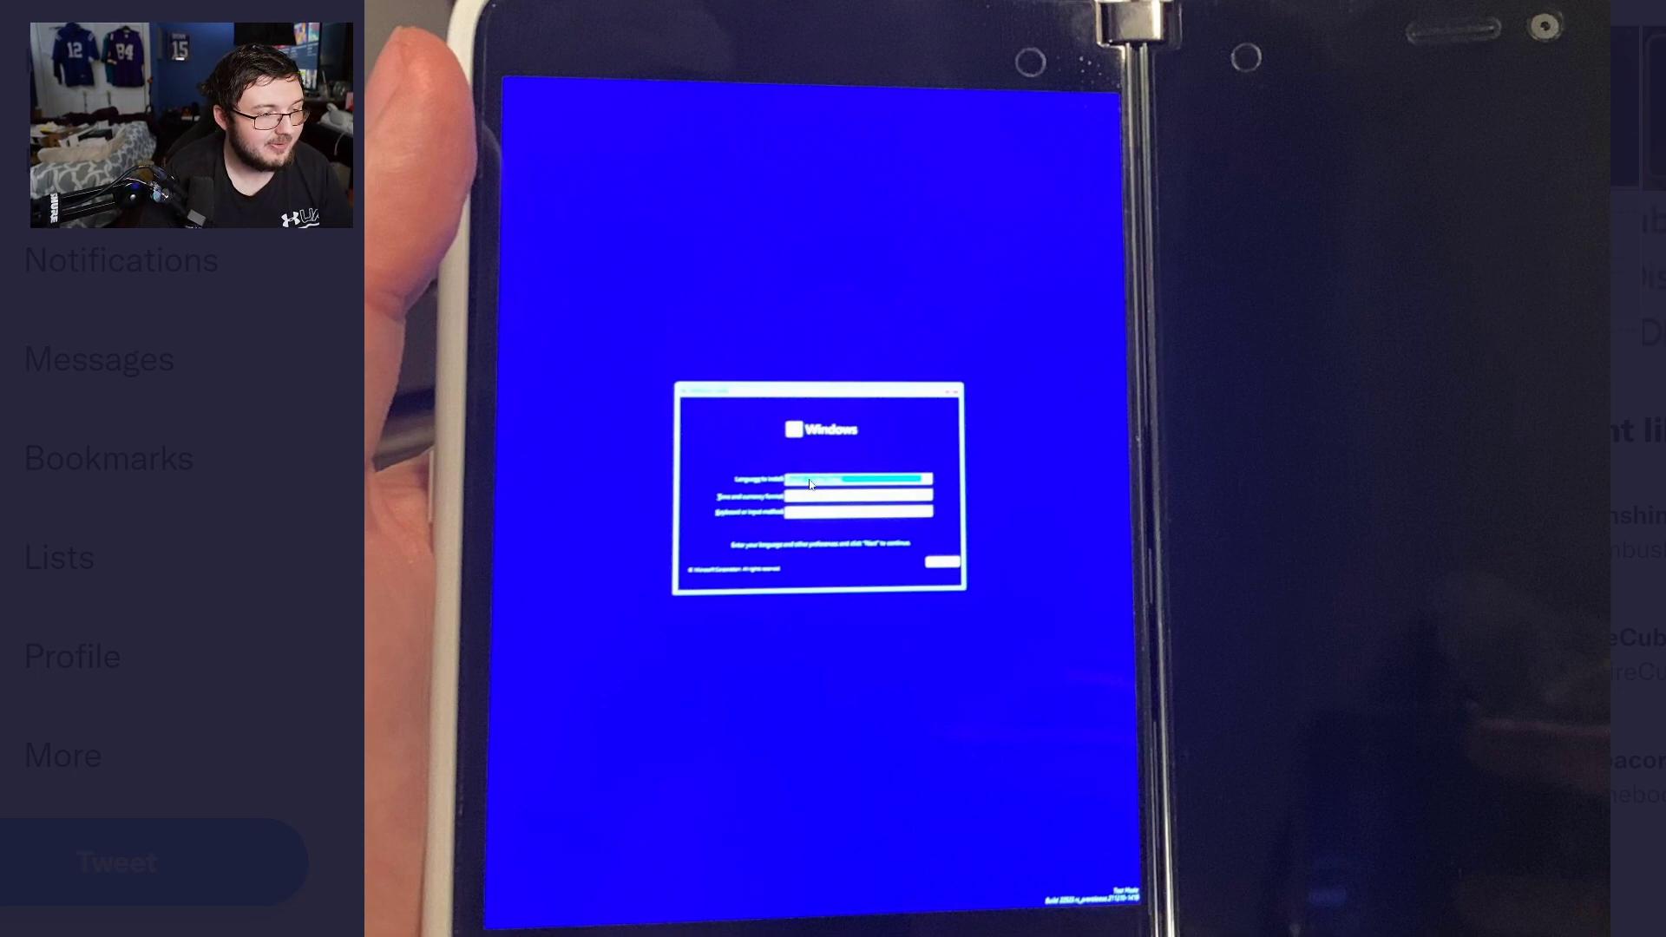
{"action": "mouse_move", "coordinate": [1070, 411]}
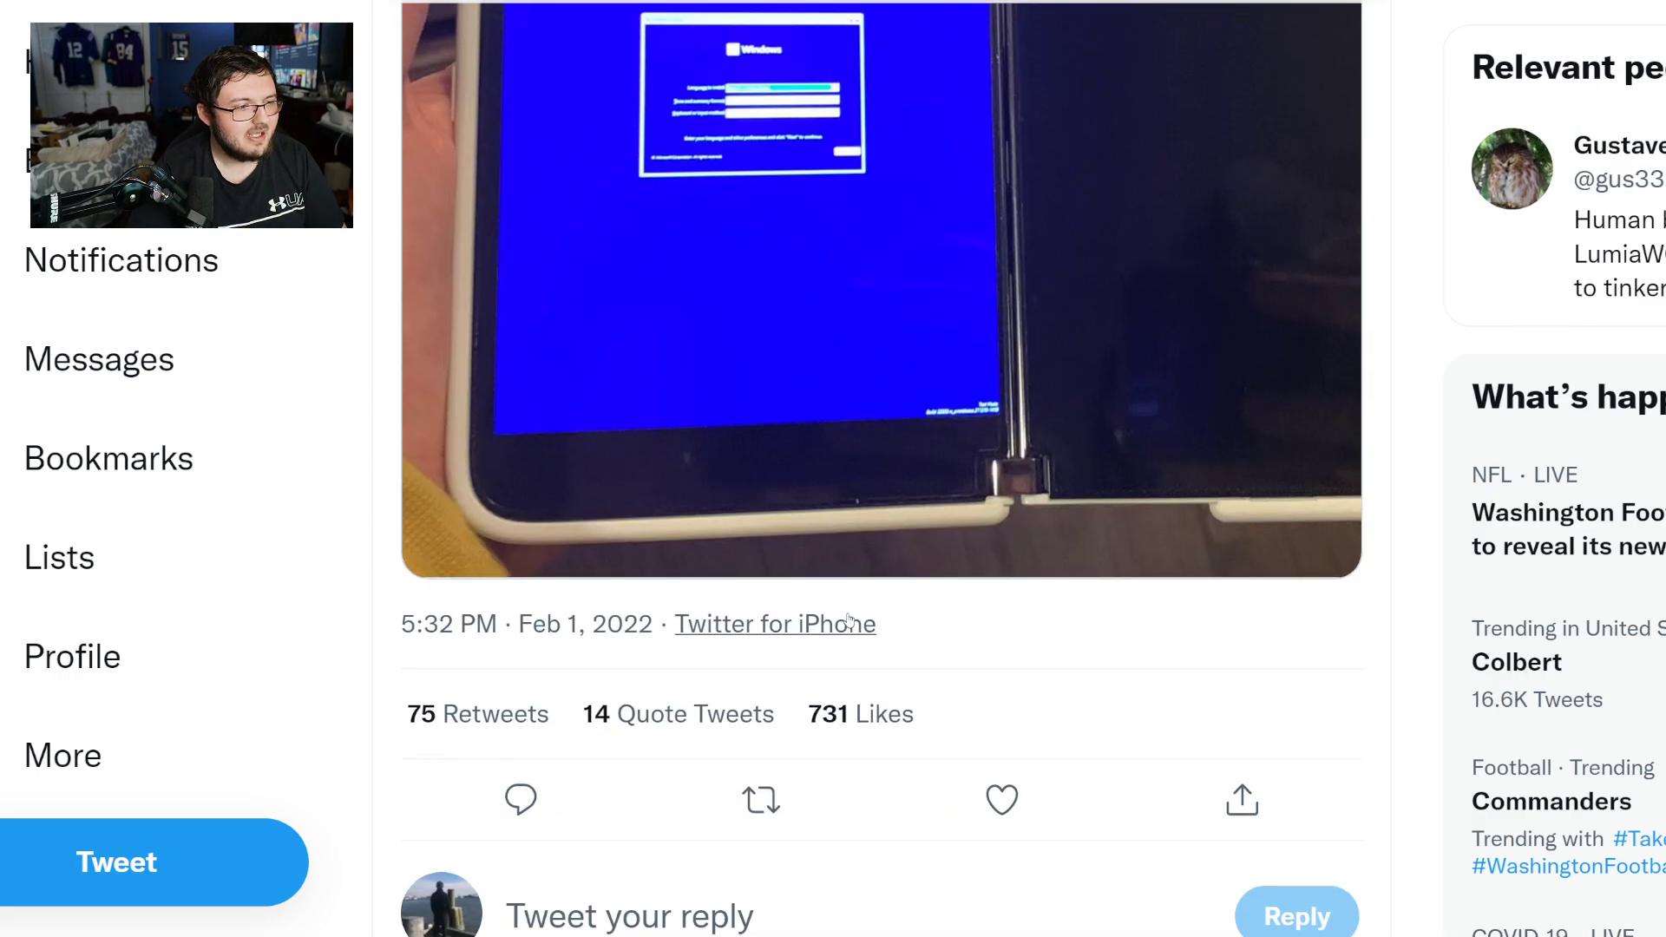
{"action": "scroll", "scroll_direction": "down", "scroll_amount": 3}
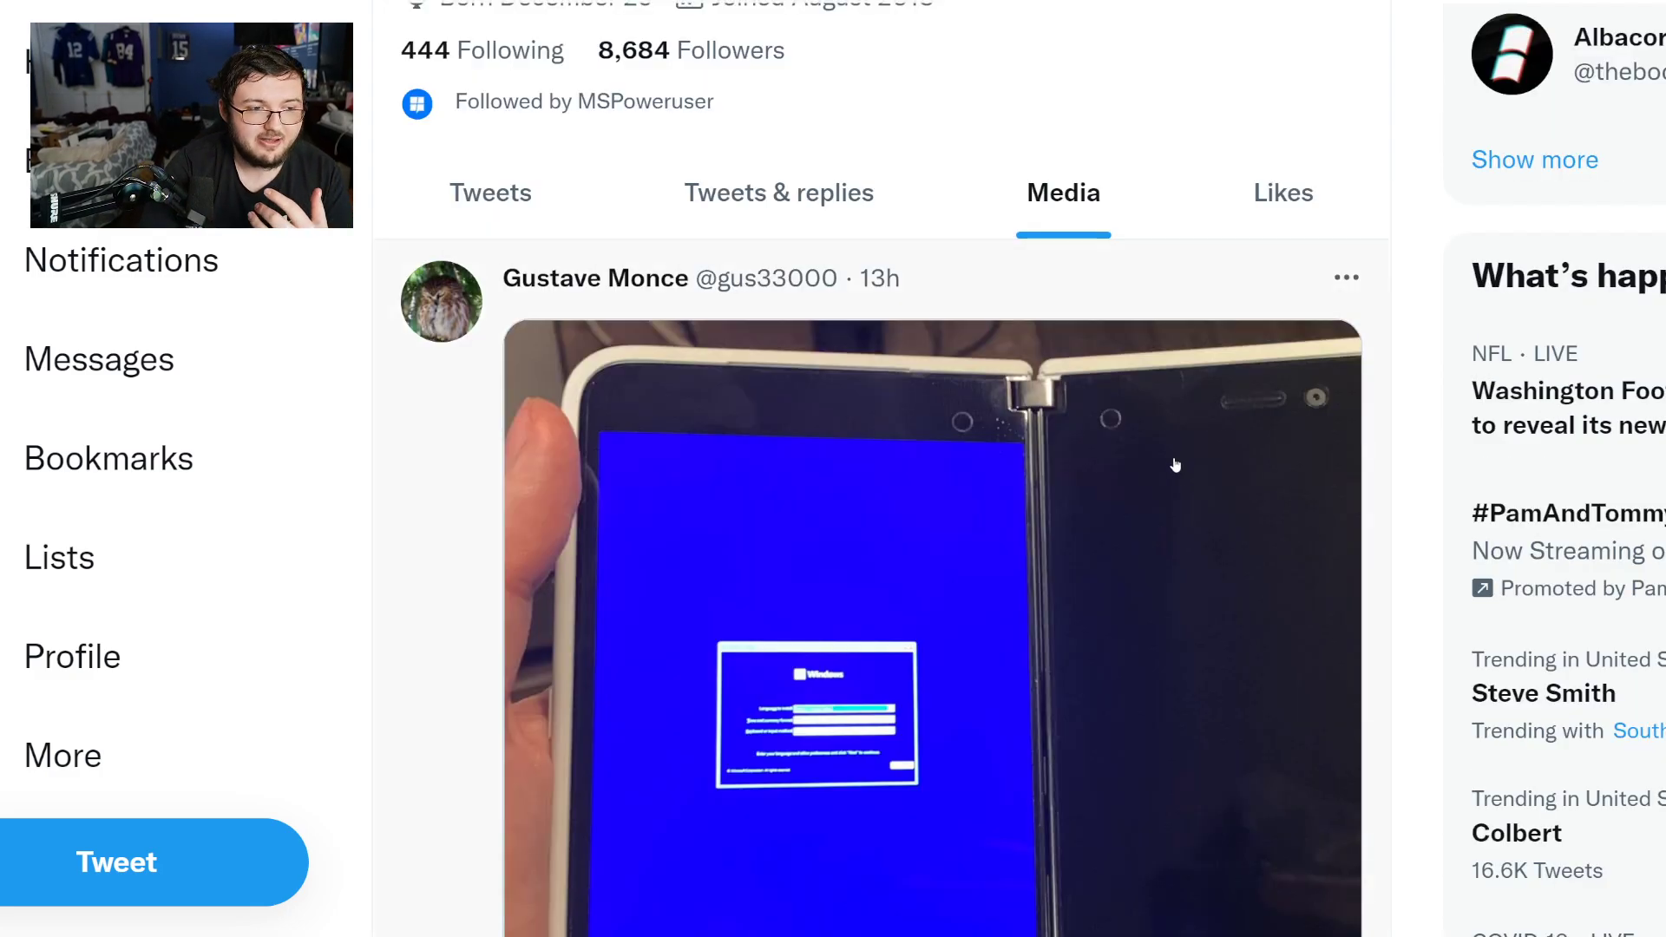
{"action": "scroll", "scroll_direction": "down", "scroll_amount": 3}
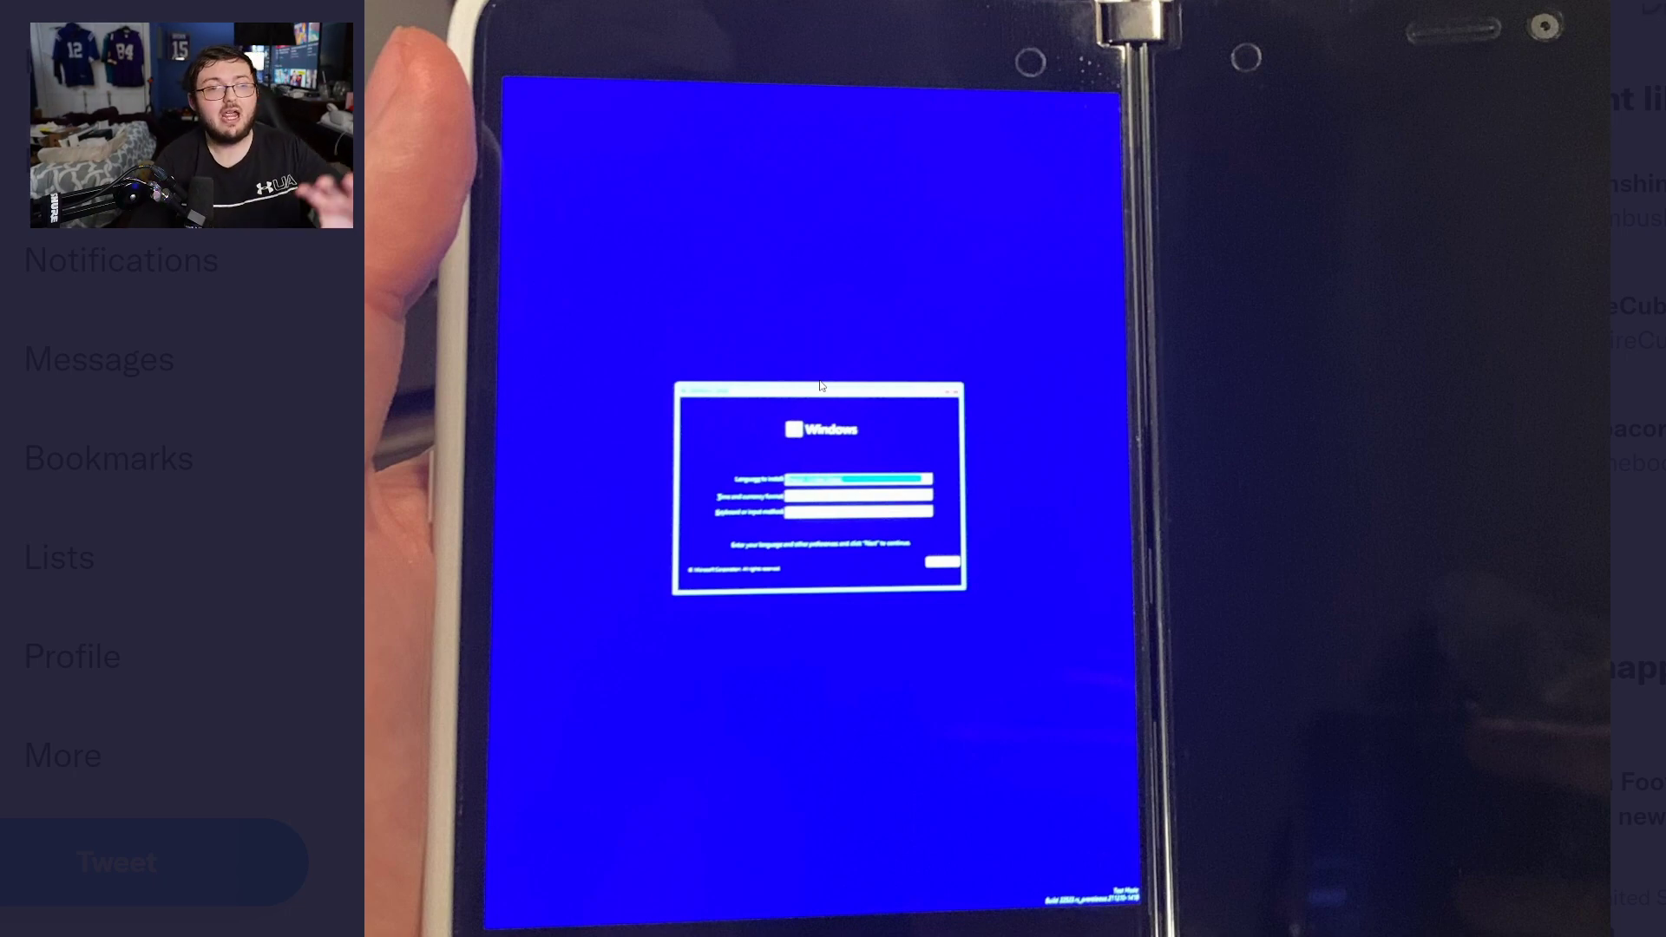
Step: Scroll past the 'Hello, panels' tweet to the Jan 23 post showing 21.88 GB of 64 GB used
{"action": "scroll", "scroll_direction": "down", "scroll_amount": 3}
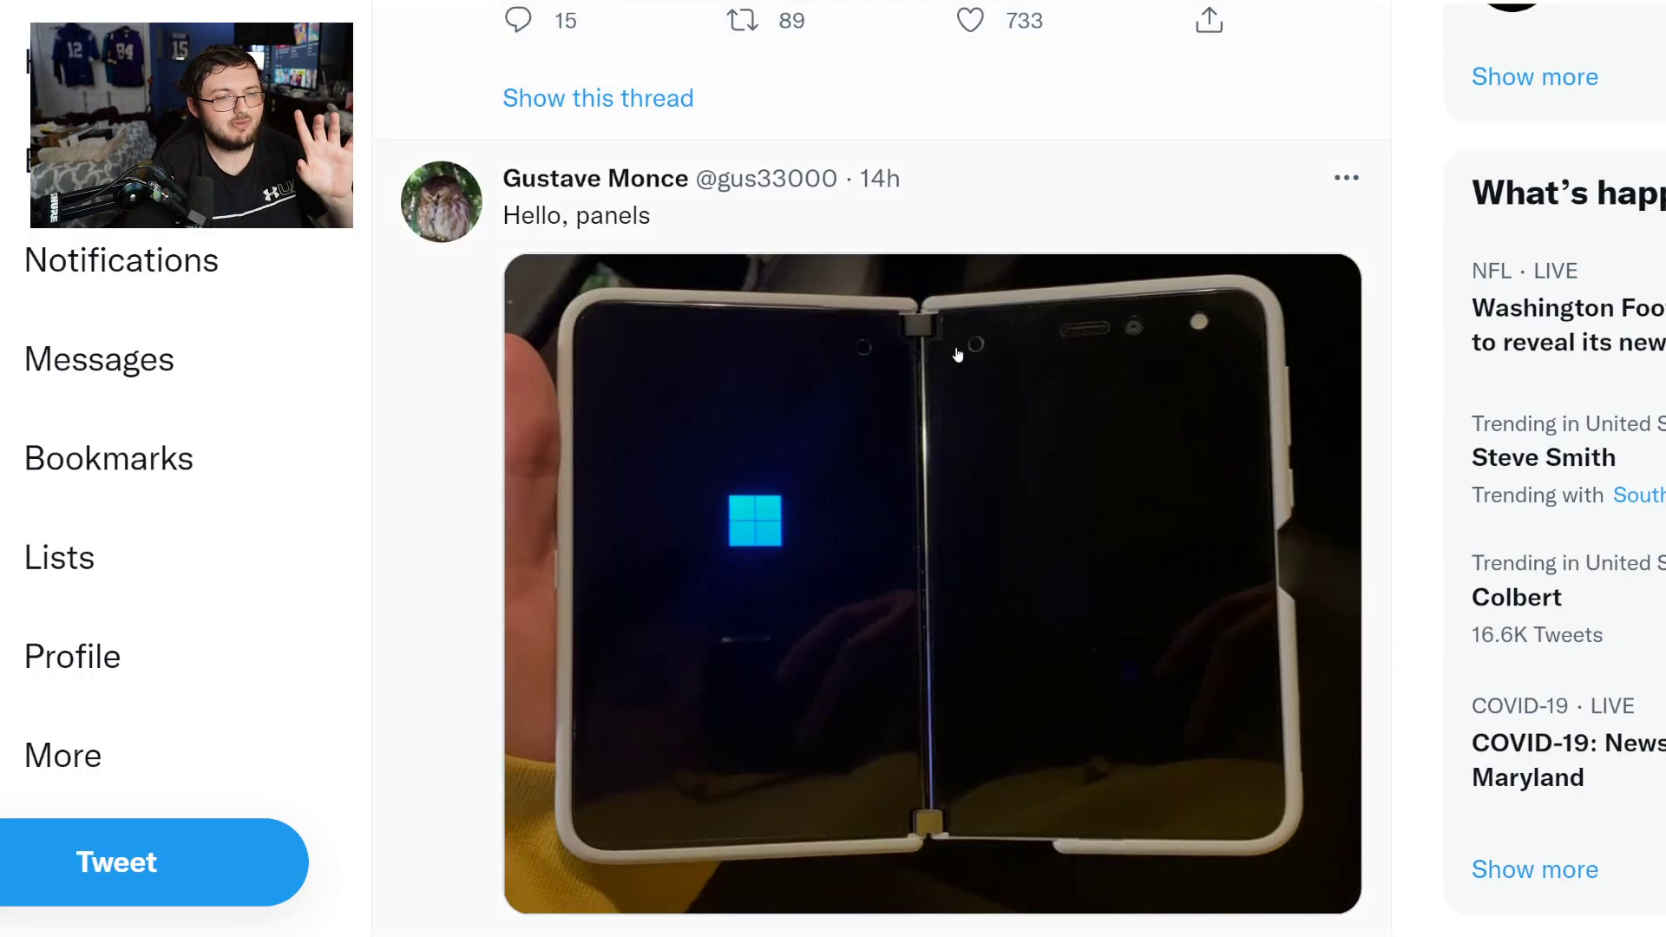
{"action": "scroll", "scroll_direction": "down", "scroll_amount": 3}
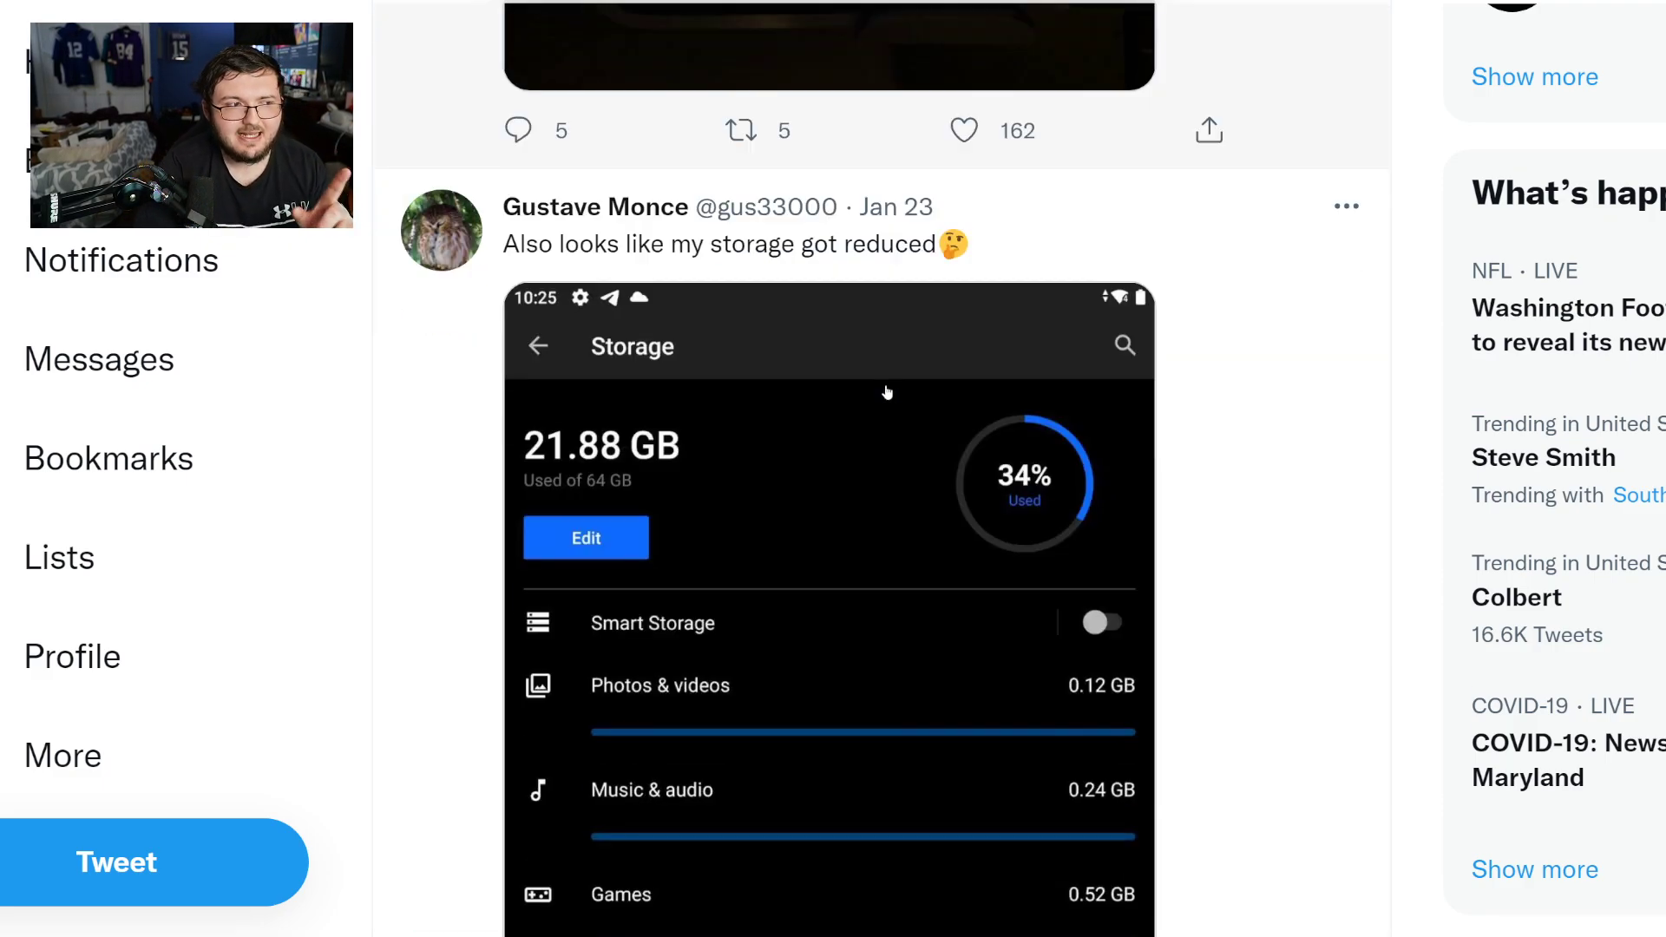
{"action": "scroll", "scroll_direction": "down", "scroll_amount": 3}
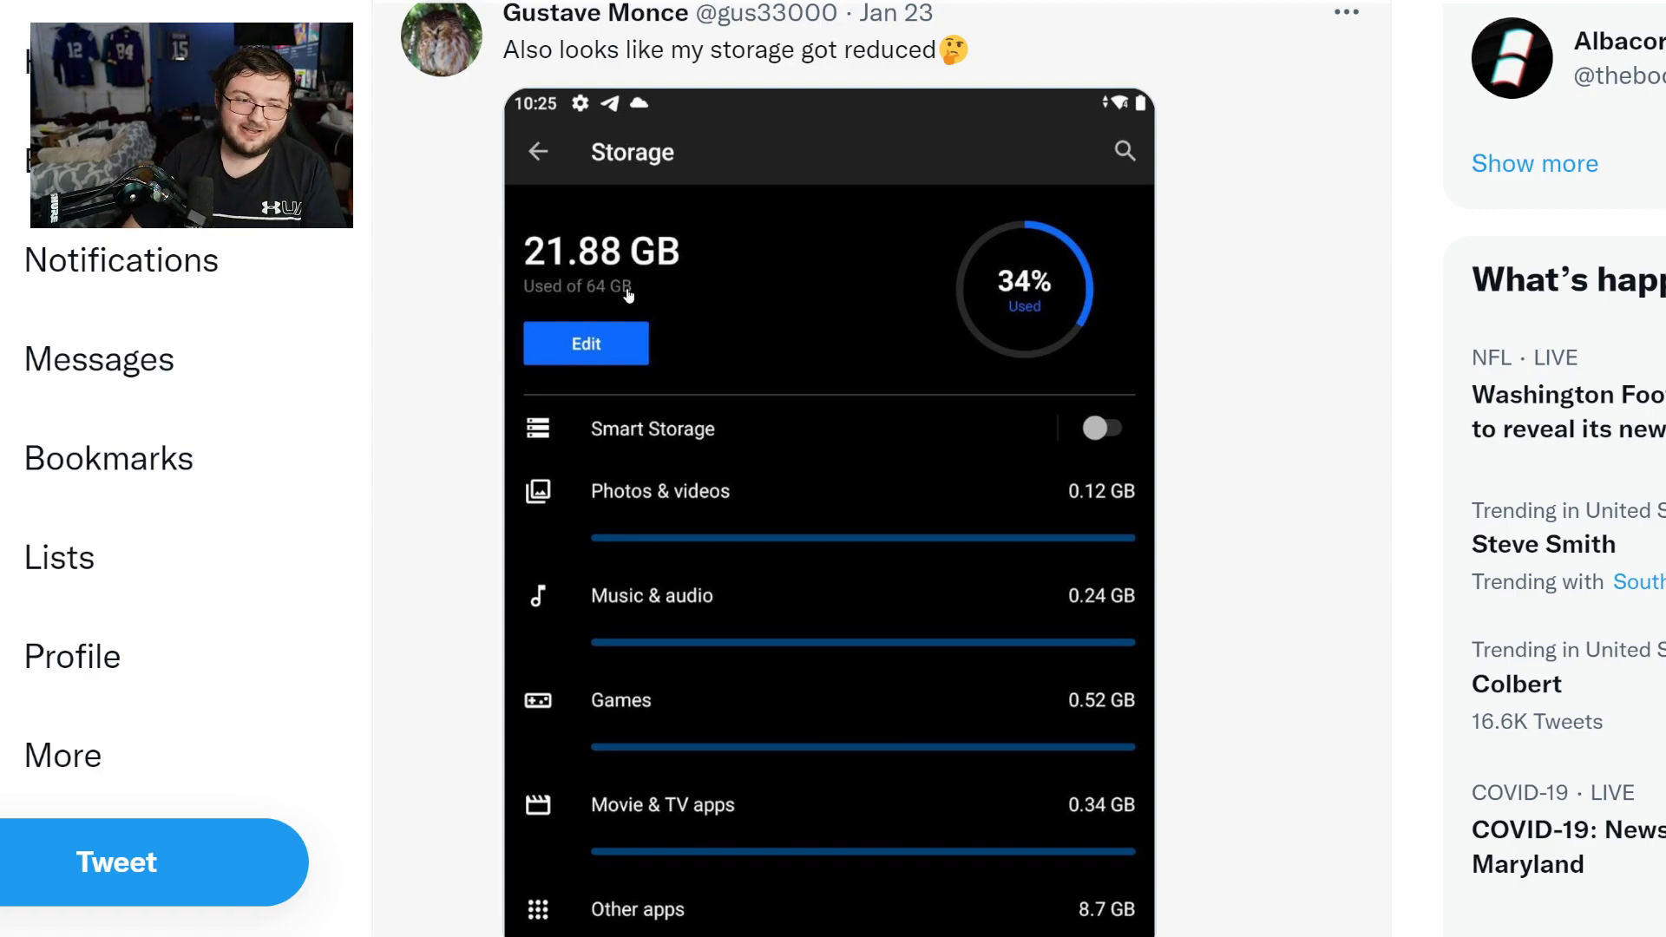
{"action": "mouse_move", "coordinate": [965, 299]}
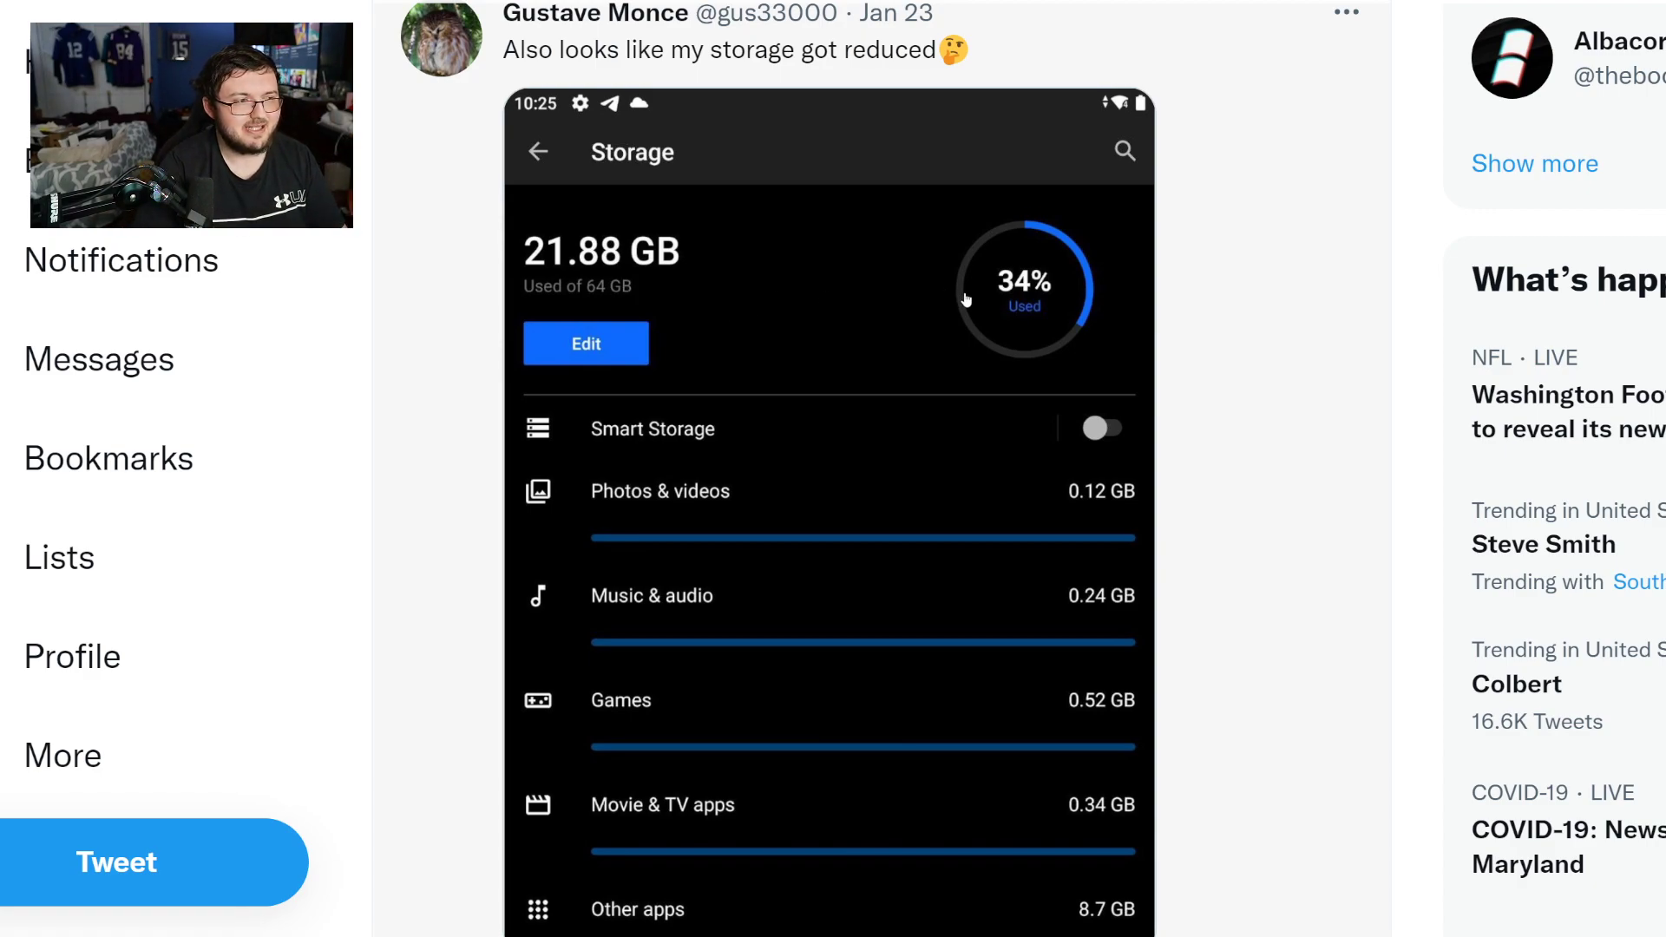
{"action": "mouse_move", "coordinate": [799, 363]}
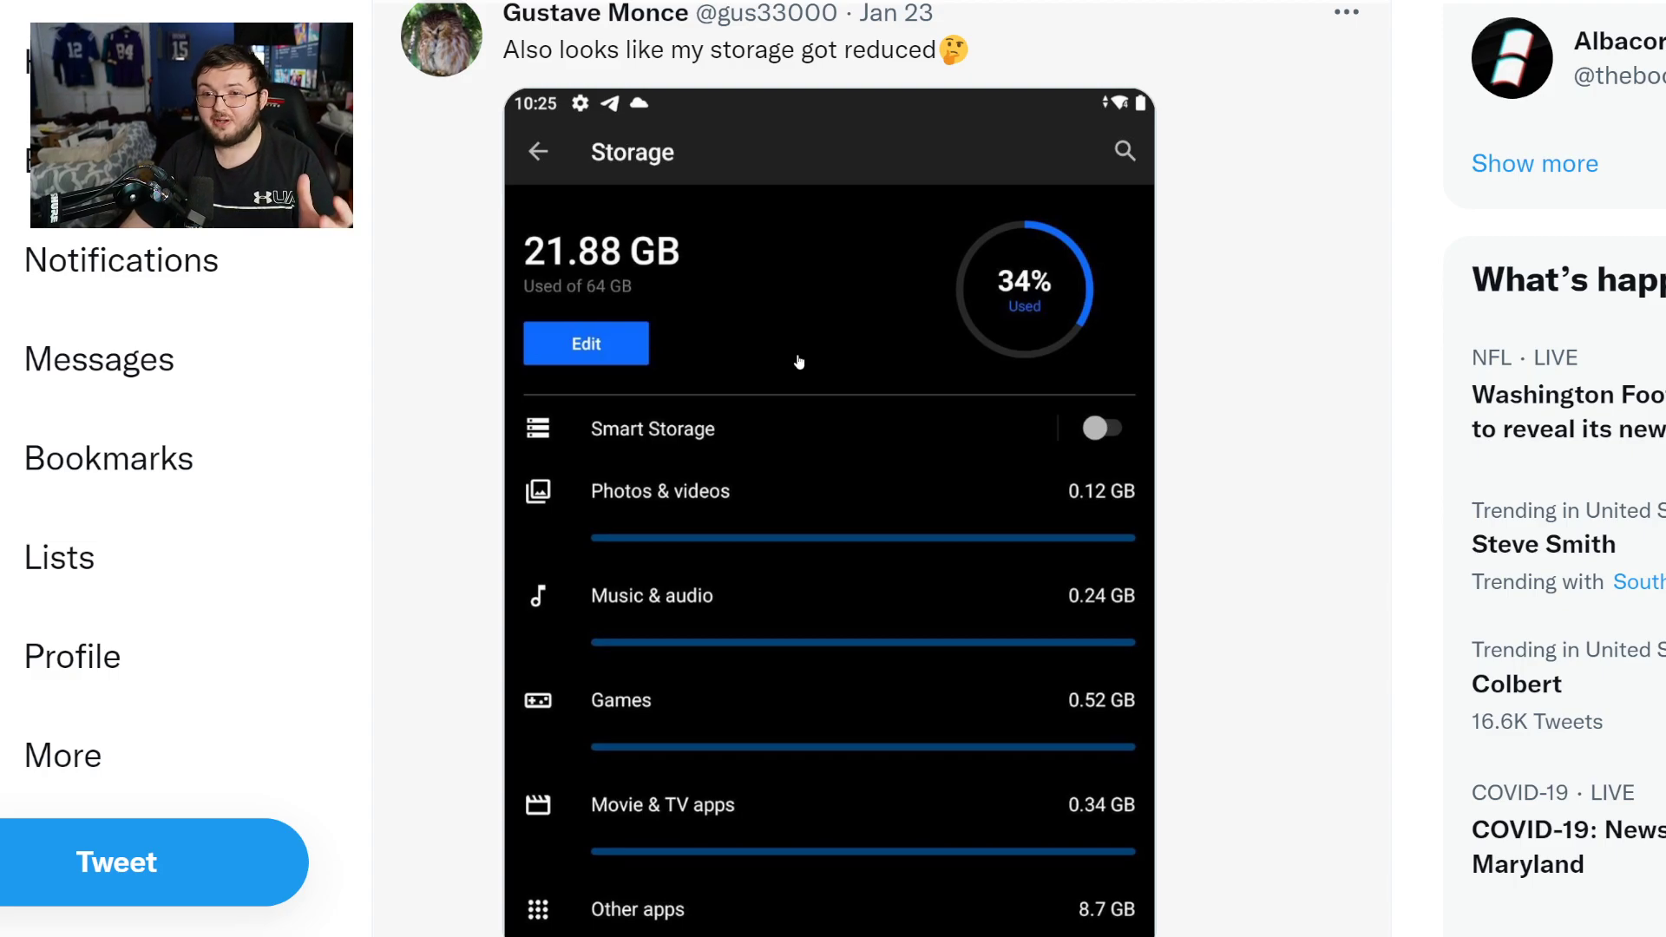
Step: Skim the LUNs, Jan 20 and Jan 12 media posts, then return to the top
{"action": "scroll", "scroll_direction": "down", "scroll_amount": 3}
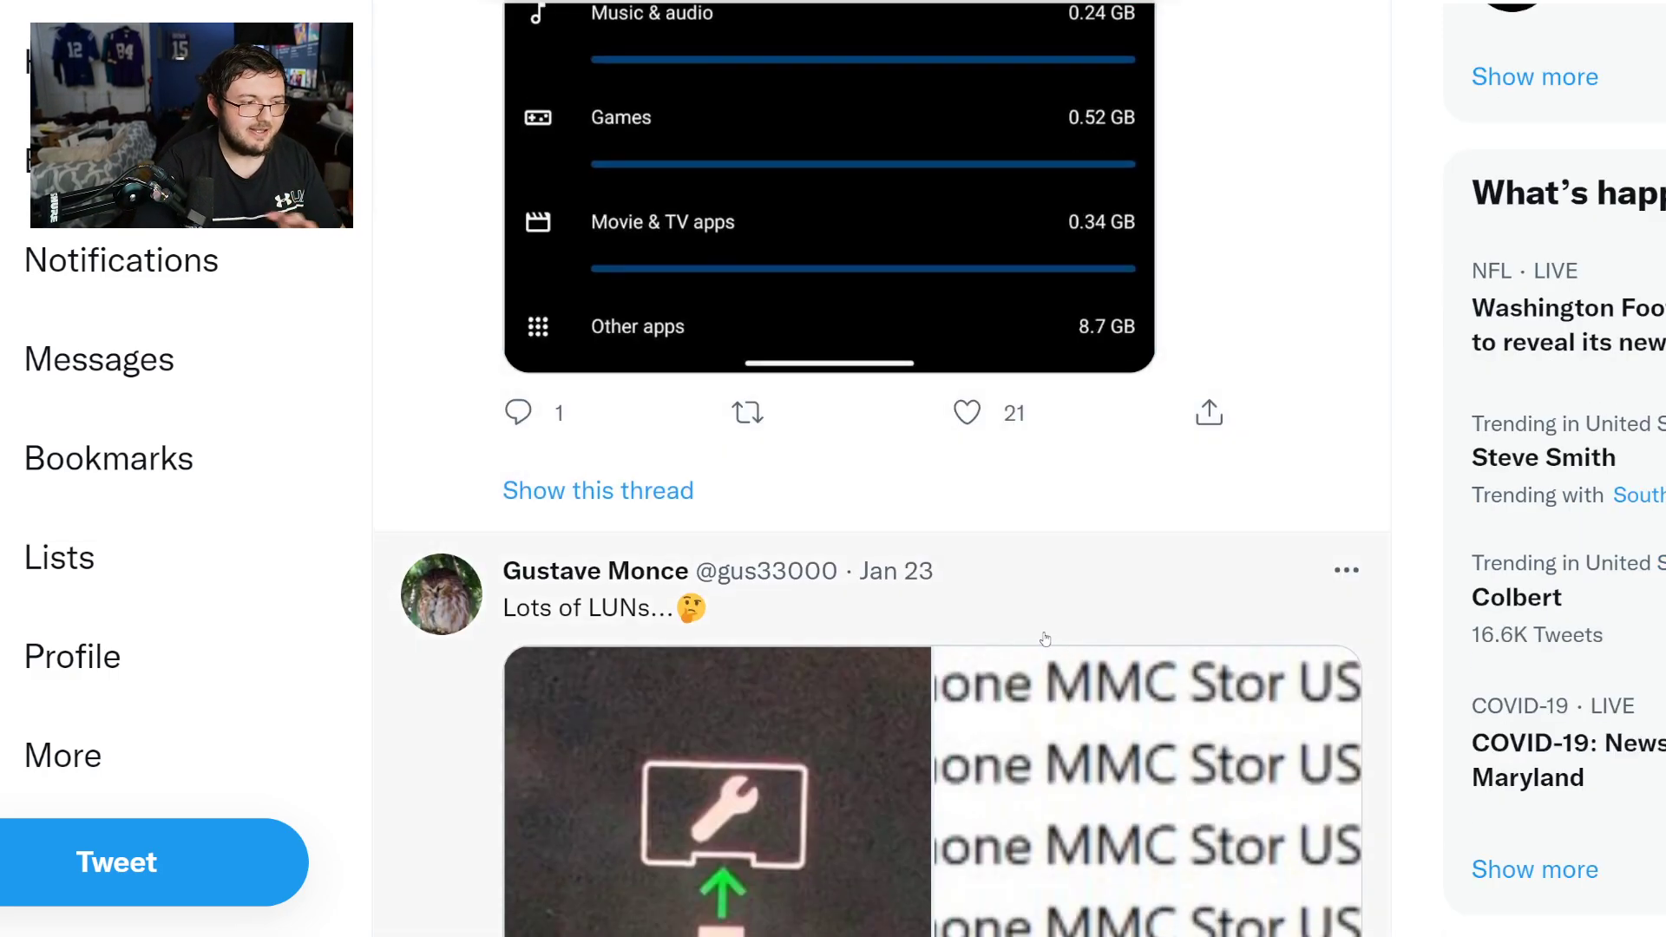
{"action": "scroll", "scroll_direction": "down", "scroll_amount": 3}
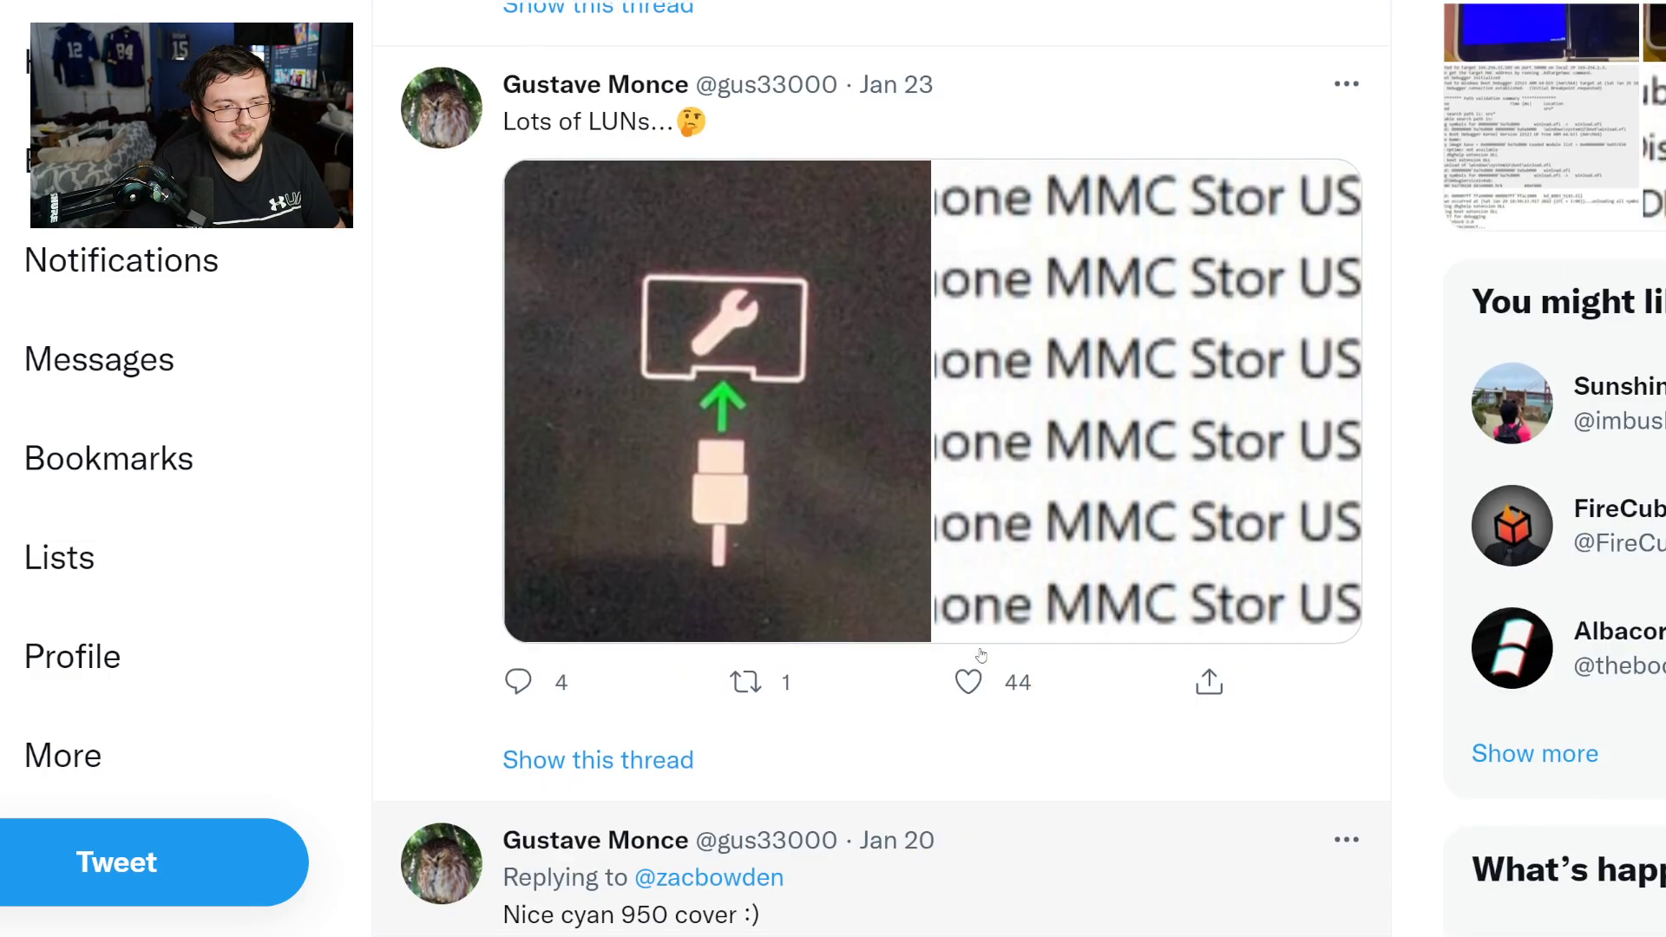
{"action": "scroll", "scroll_direction": "down", "scroll_amount": 3}
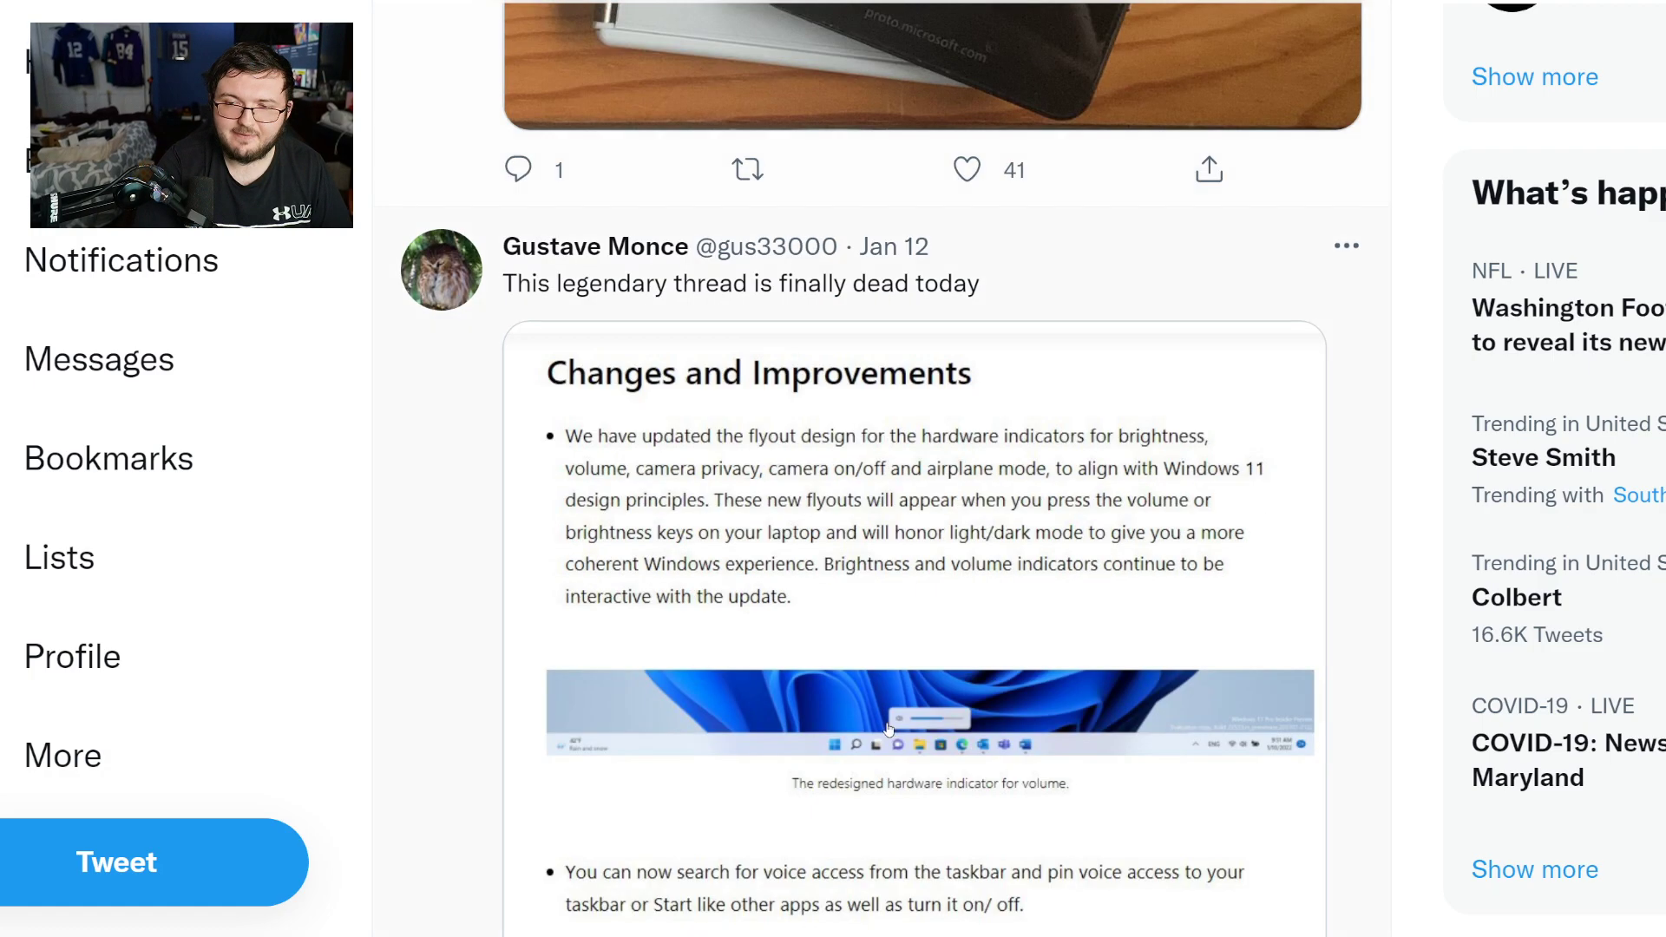
{"action": "scroll", "scroll_direction": "down", "scroll_amount": 3}
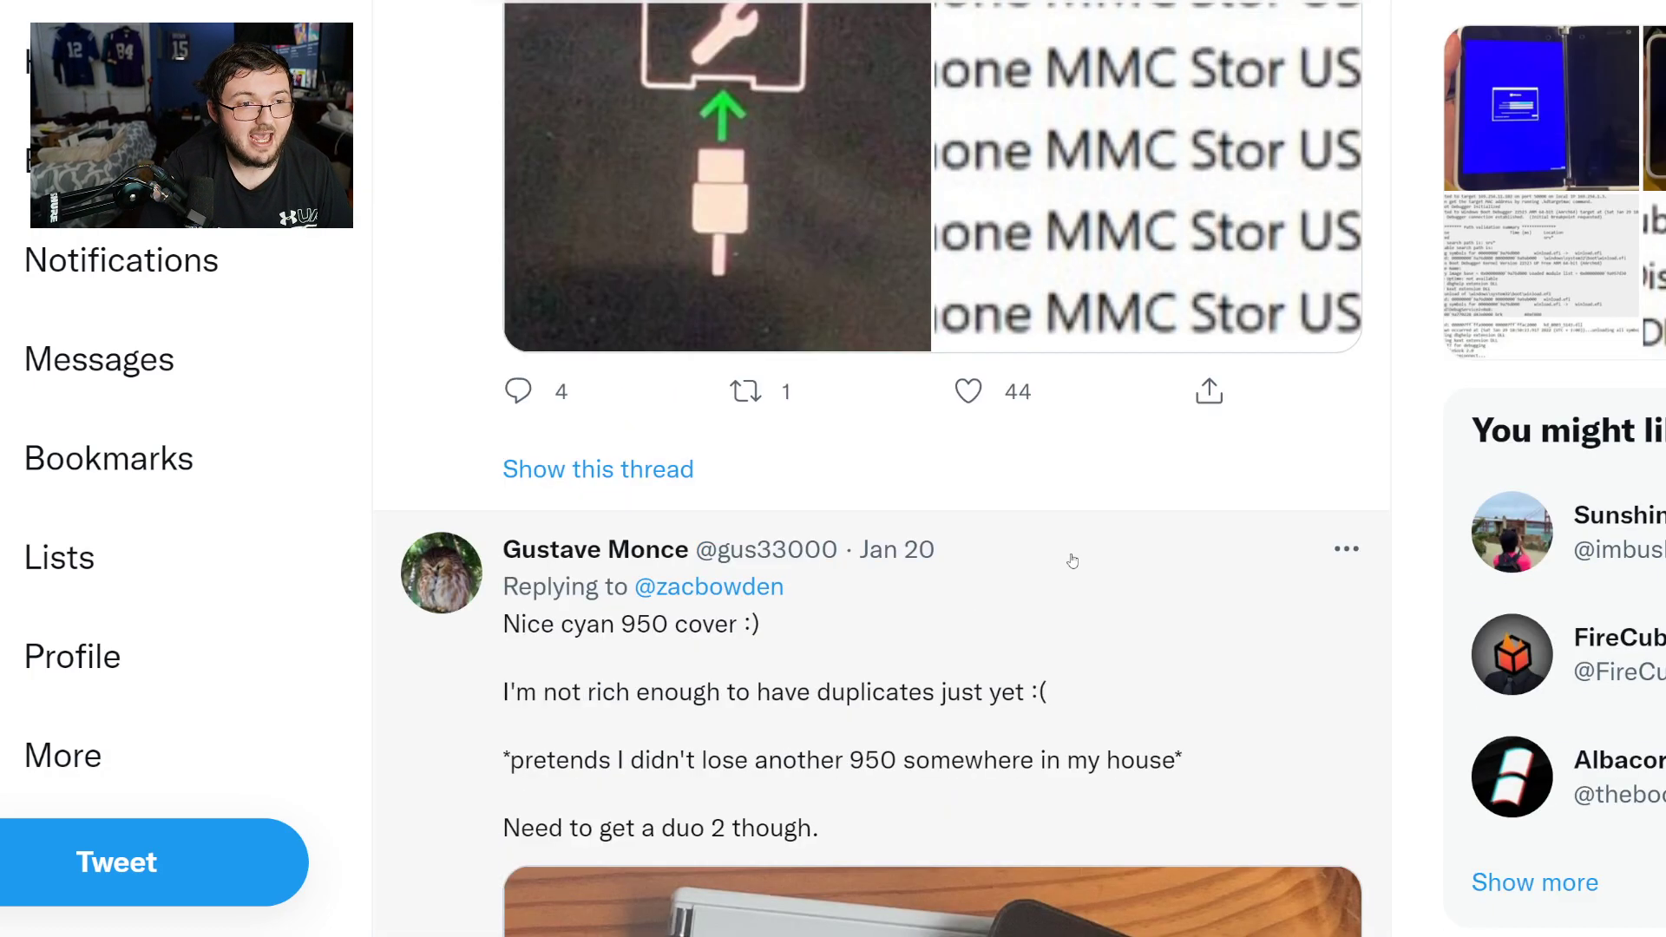
{"action": "scroll", "scroll_direction": "down", "scroll_amount": 3}
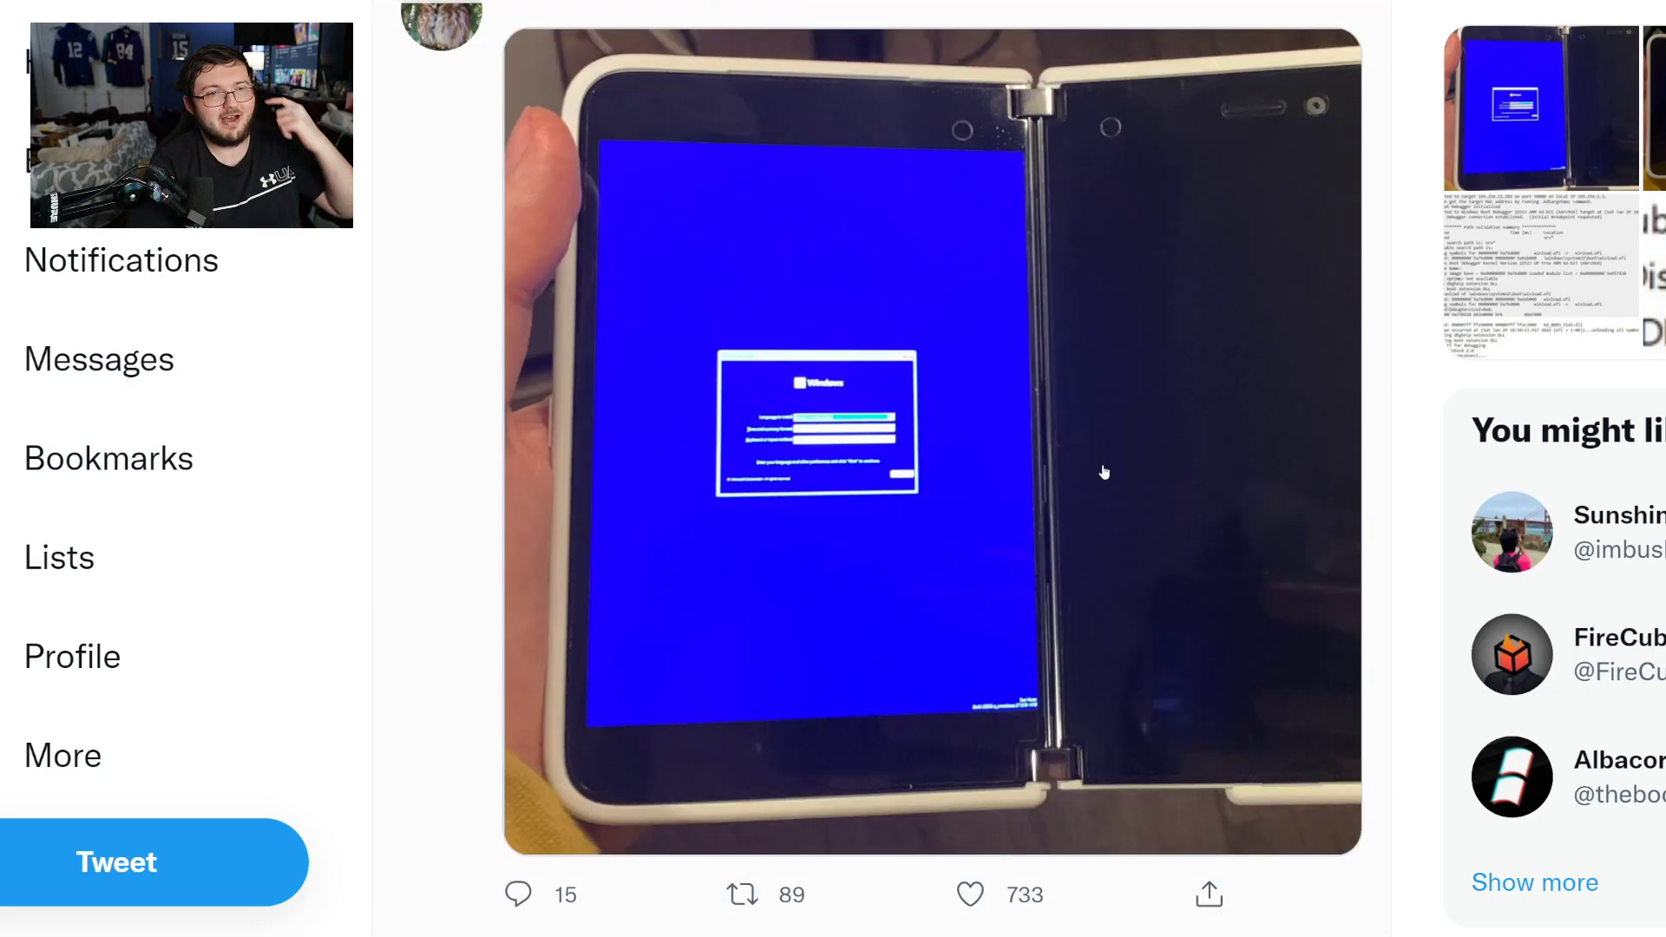
{"action": "scroll", "scroll_direction": "down", "scroll_amount": 3}
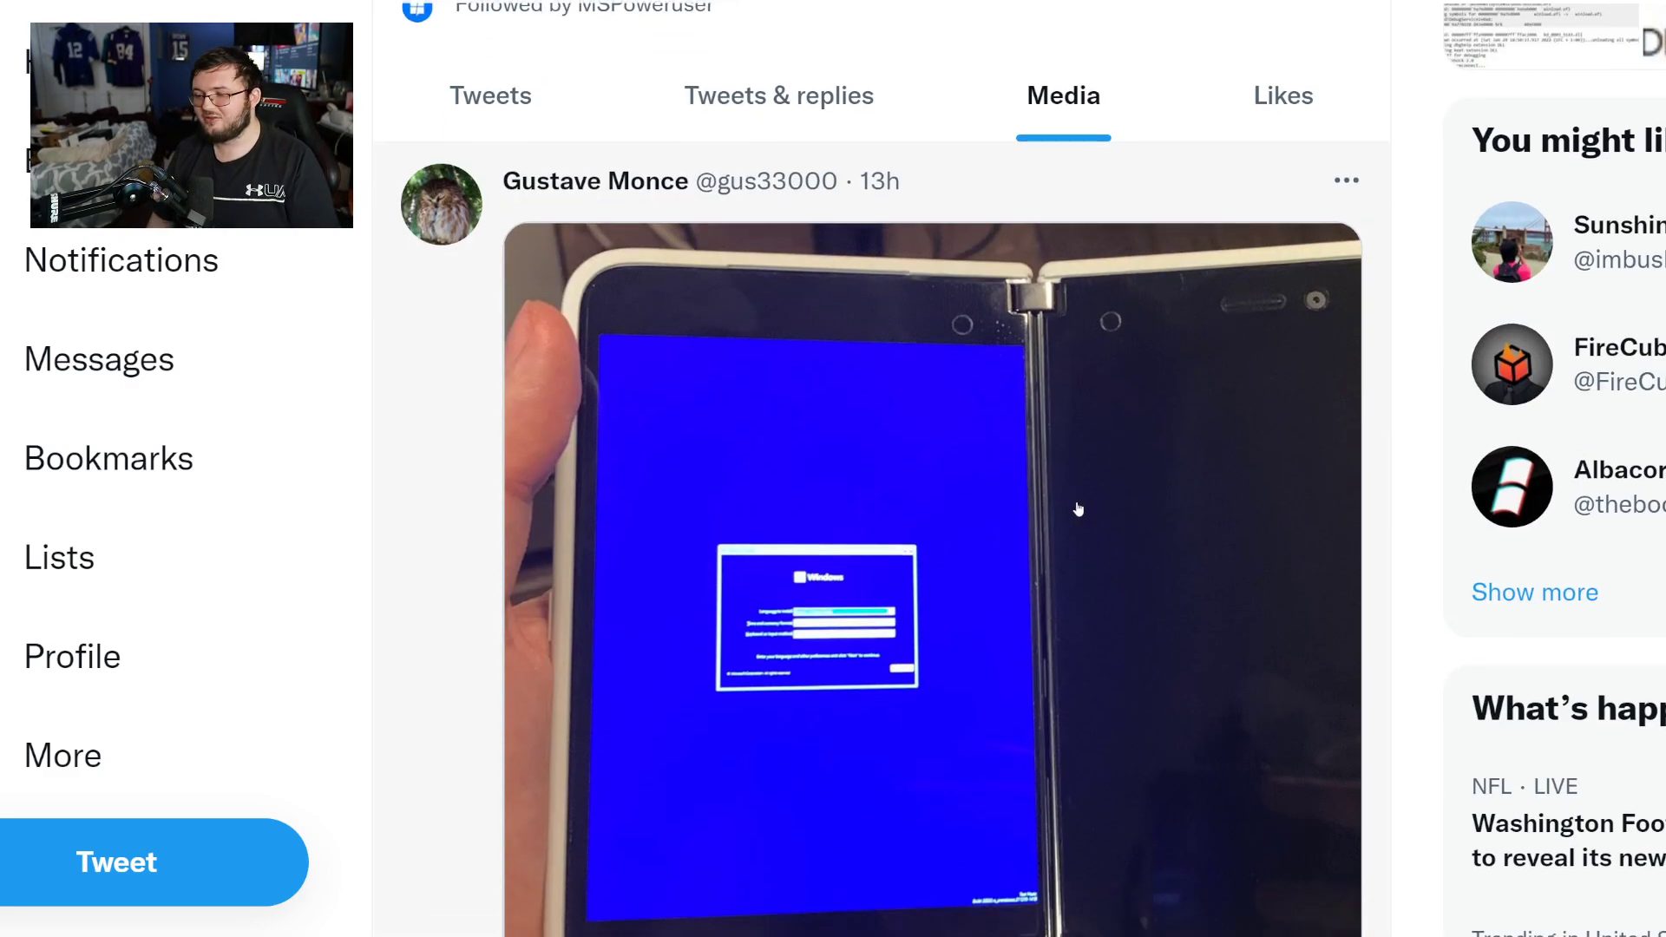